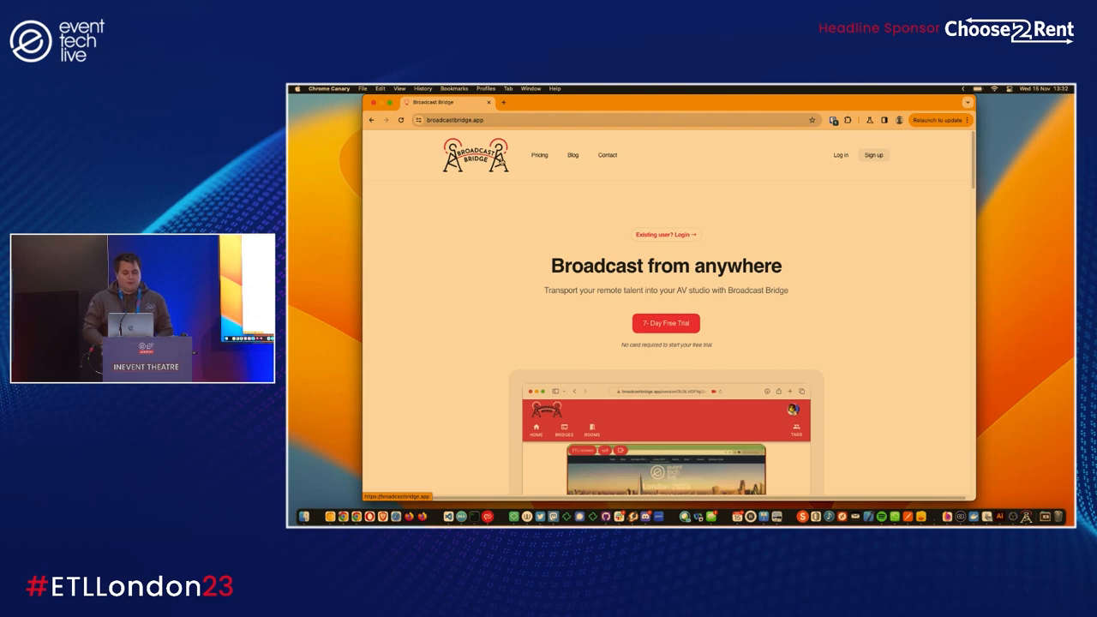
mouse_move(615, 221)
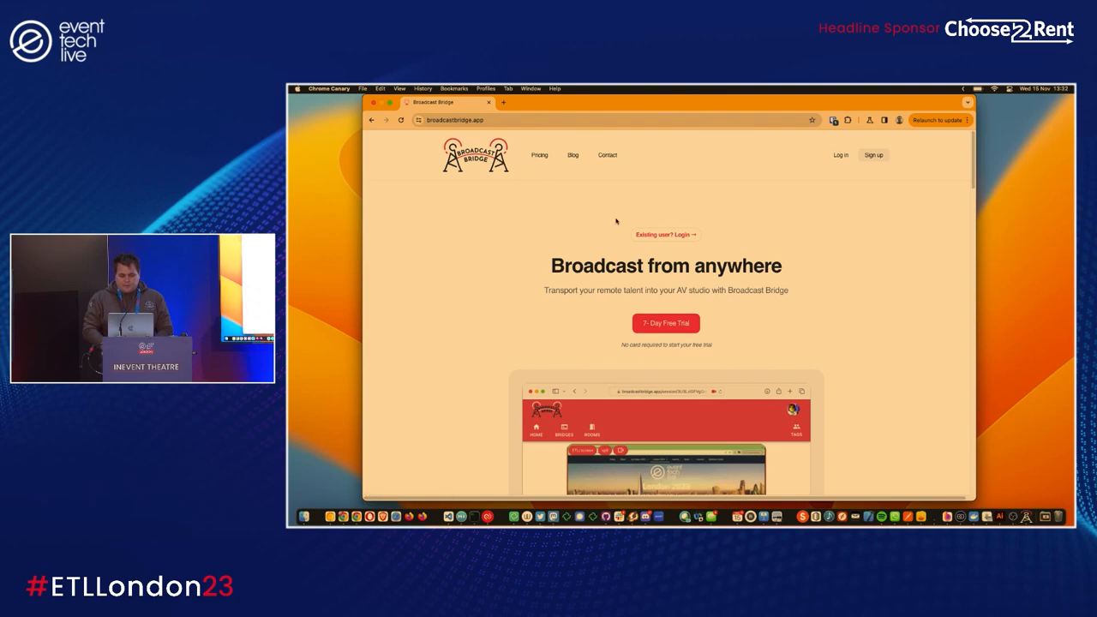
- Sign in to Broadcast Bridge as an existing user with the linked Google account
click(538, 155)
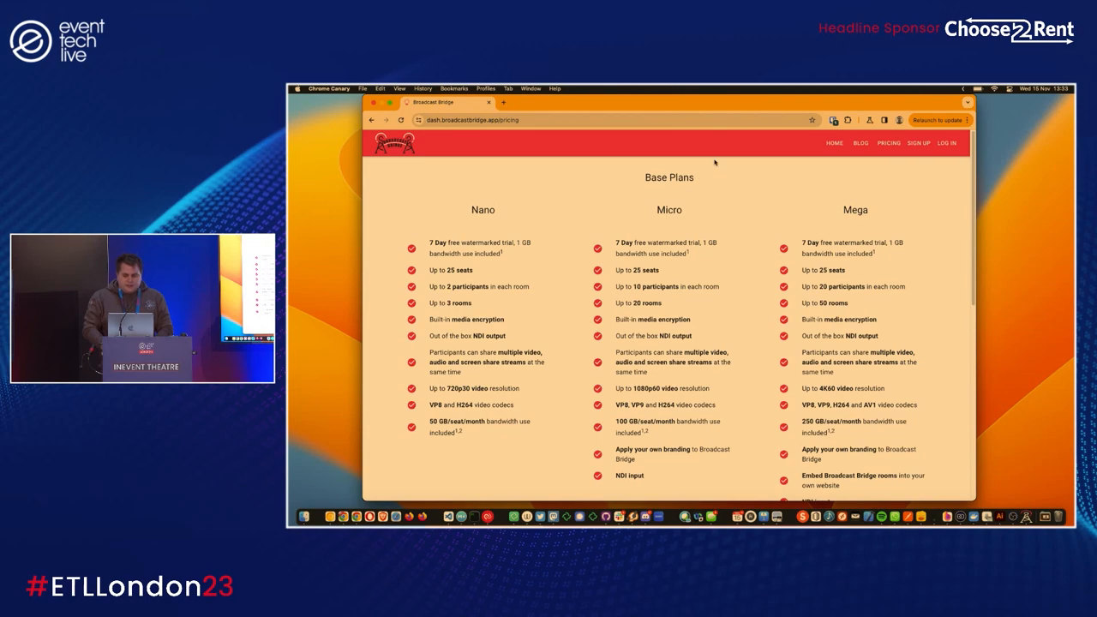
click(946, 144)
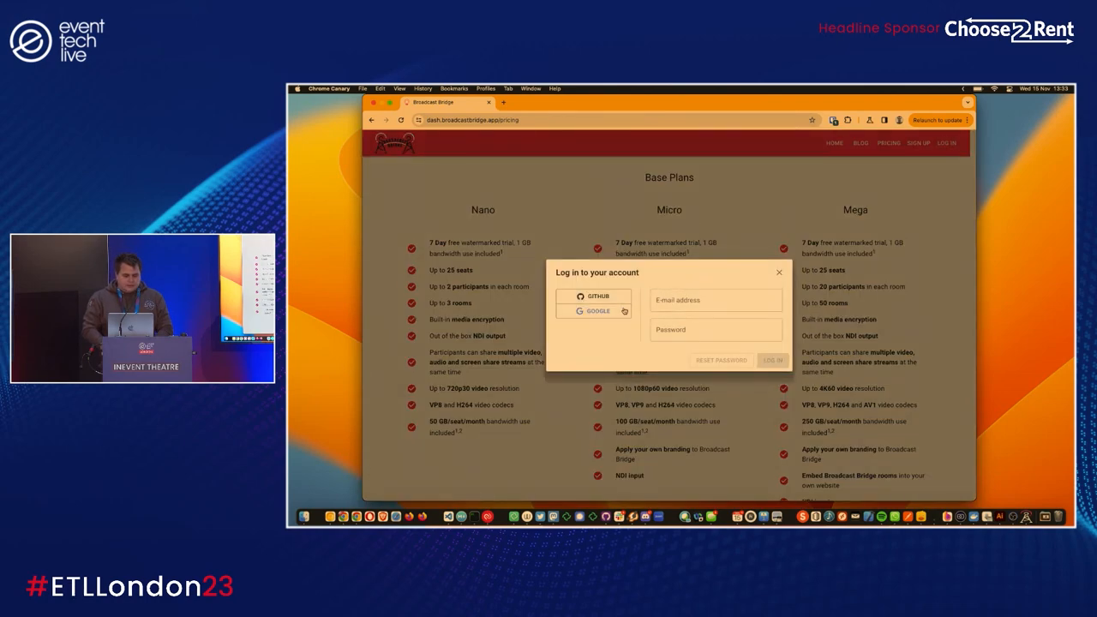
click(597, 310)
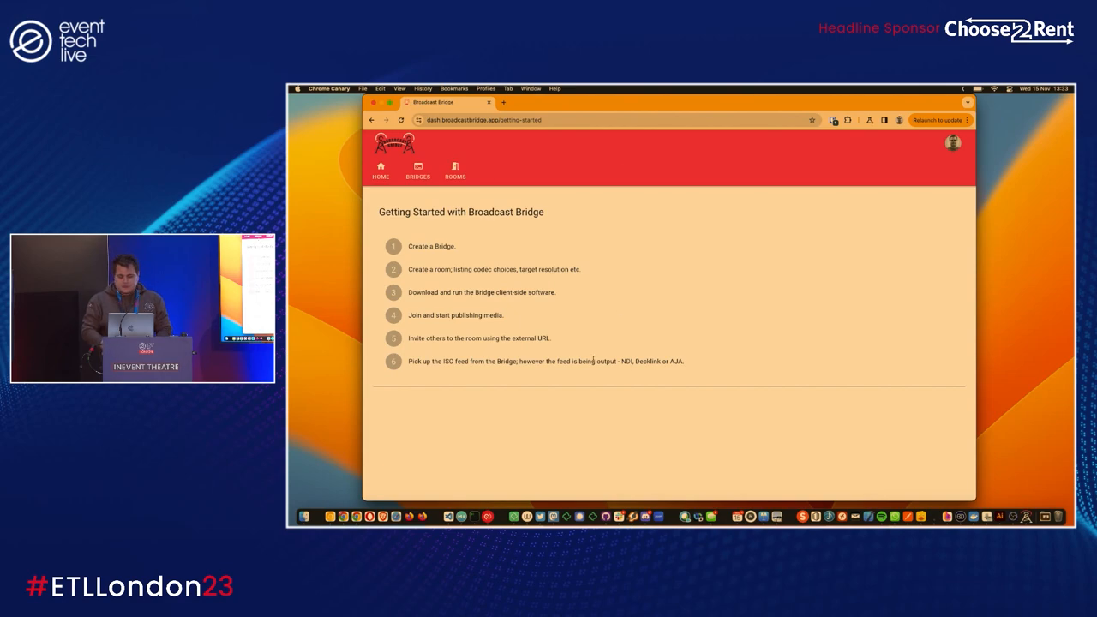
mouse_move(393, 196)
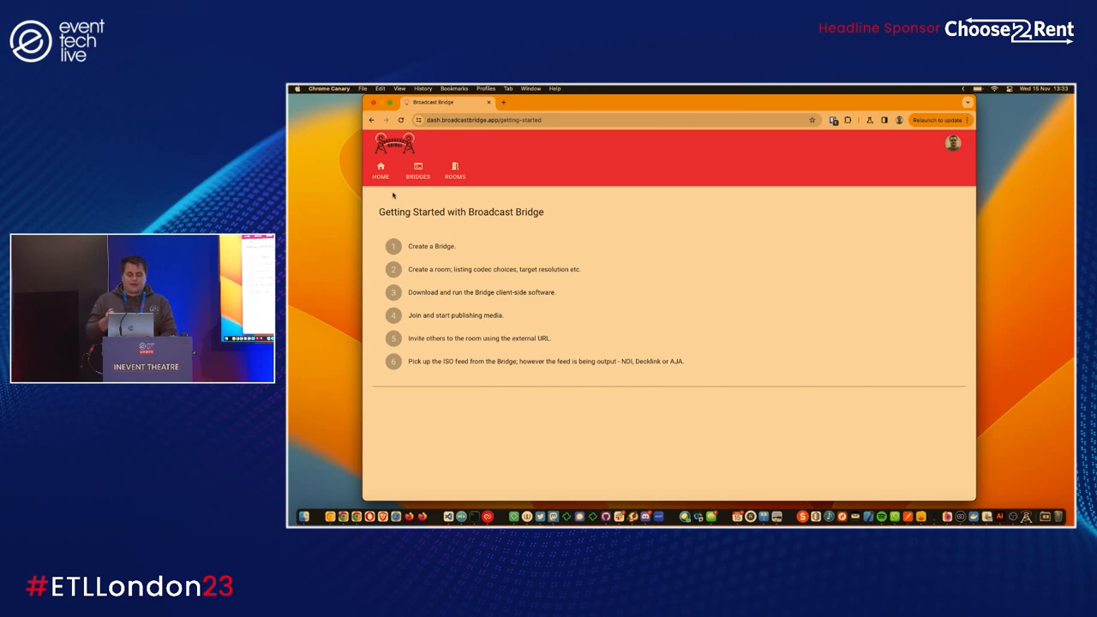
mouse_move(420, 288)
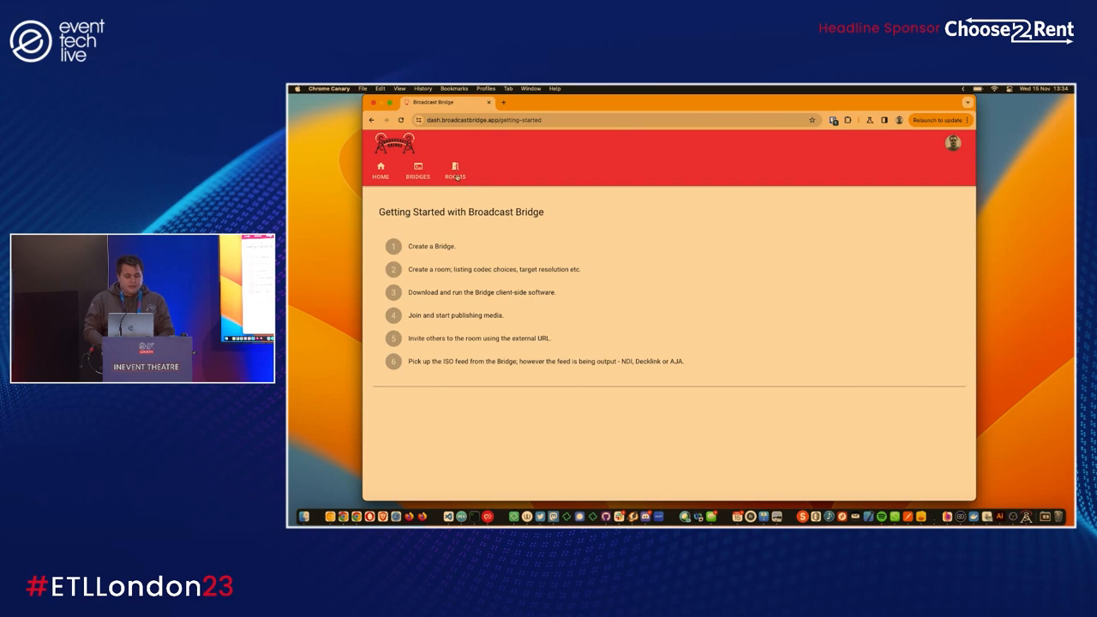
- Open the Event Tech Live room from Rooms, keeping 720 target resolution and UK media server
click(455, 170)
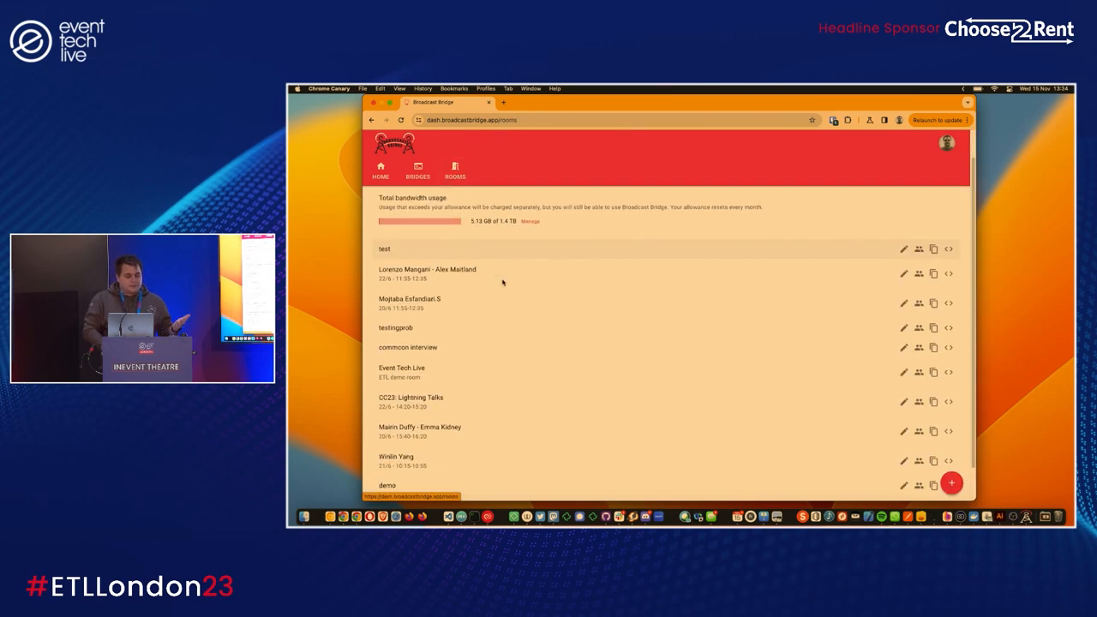
scroll(down, 3)
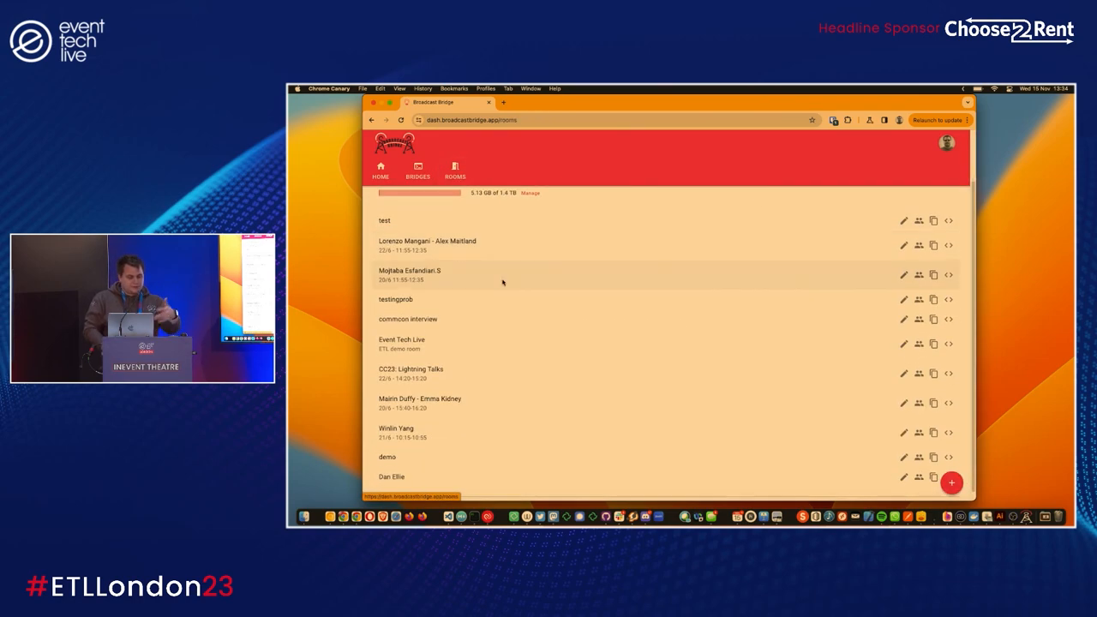
mouse_move(456, 353)
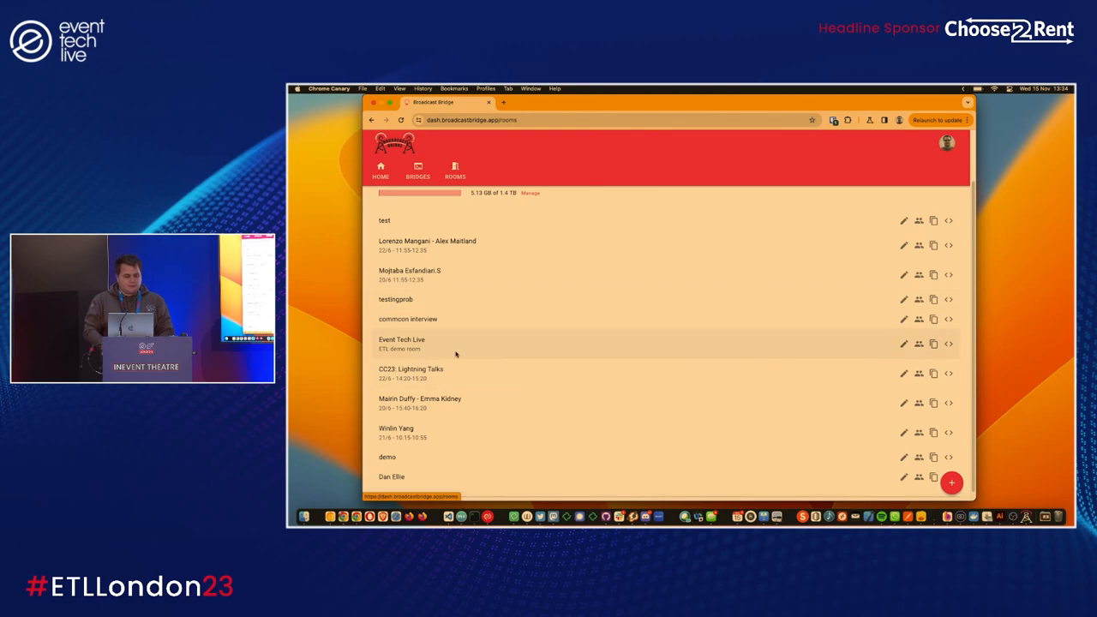
mouse_move(816, 348)
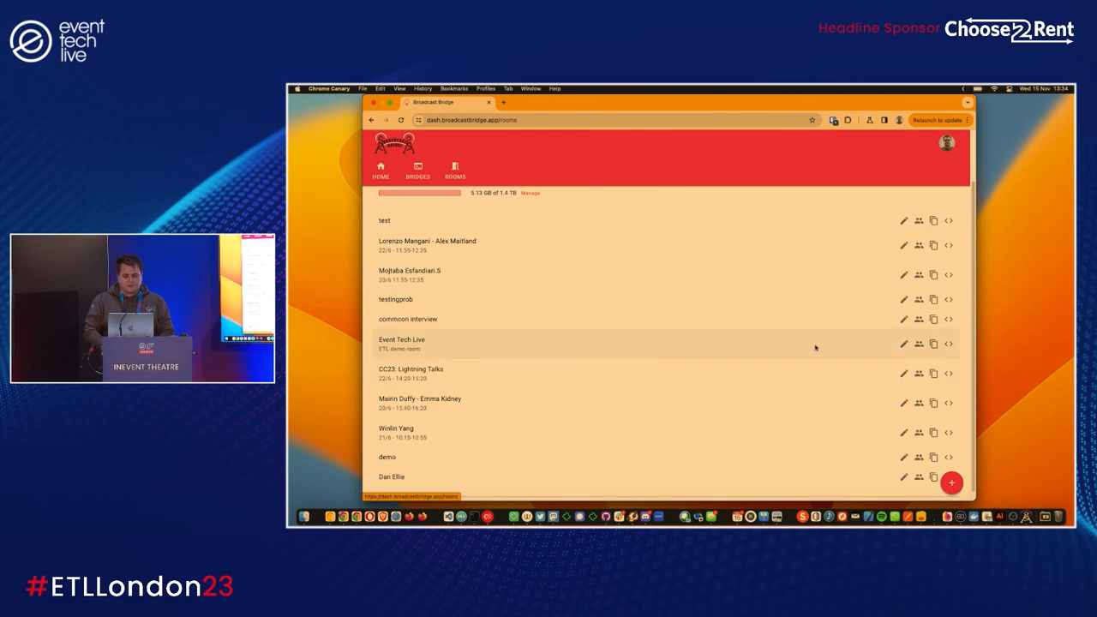
click(904, 343)
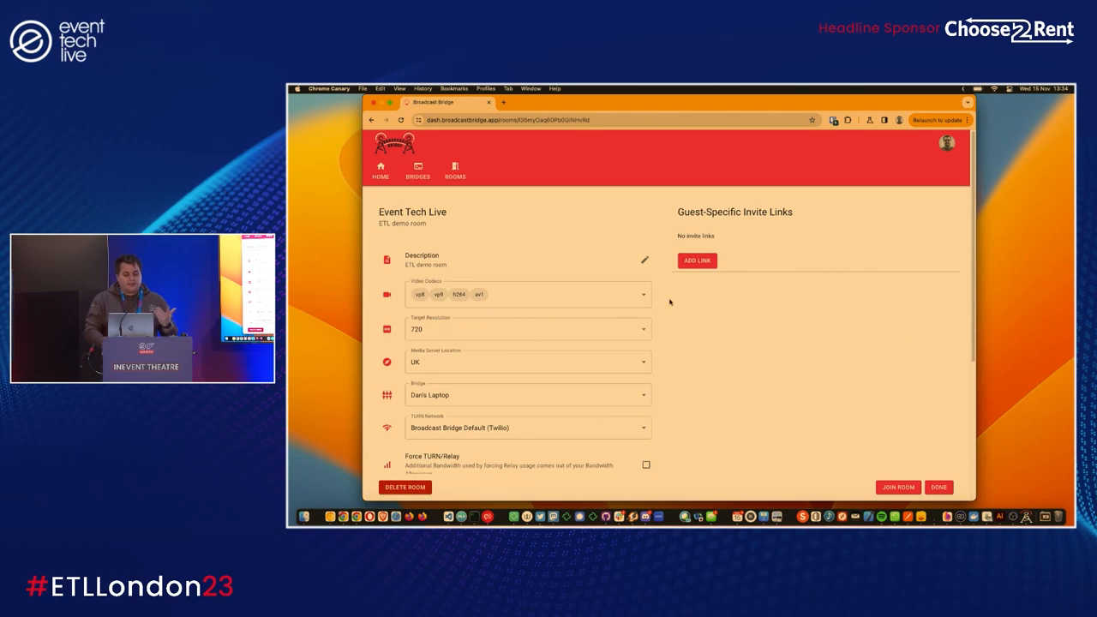
scroll(up, 3)
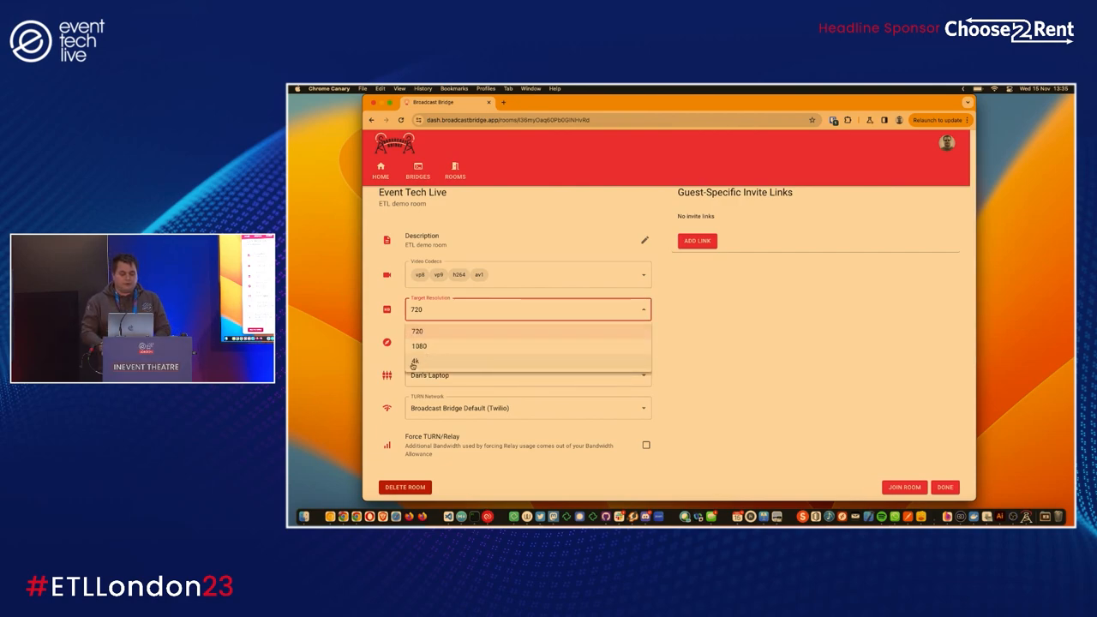
click(418, 331)
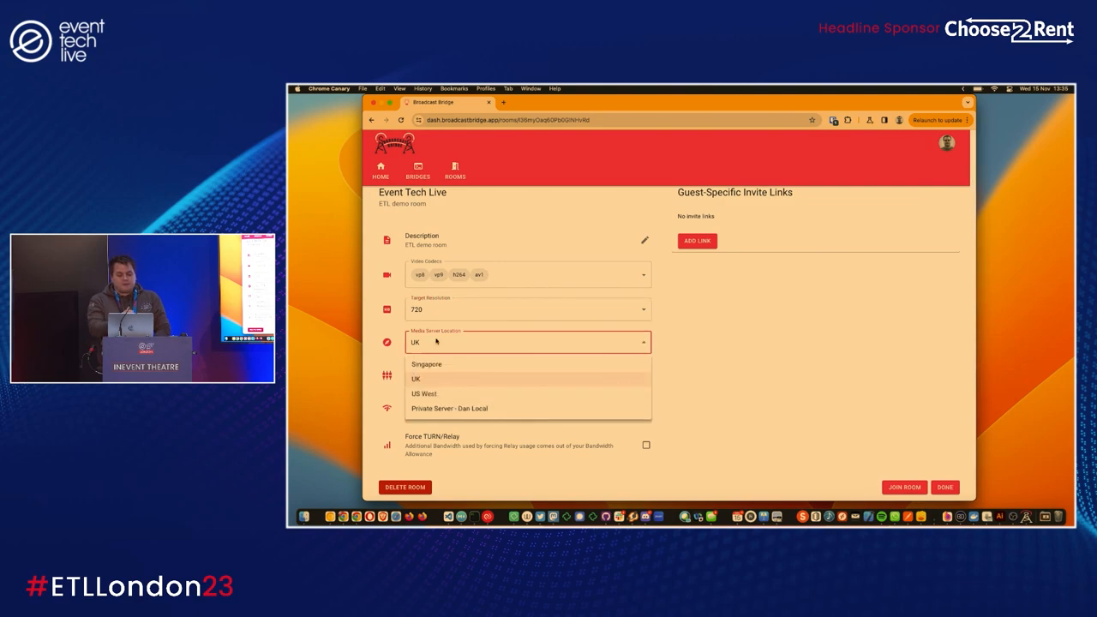
mouse_move(435, 372)
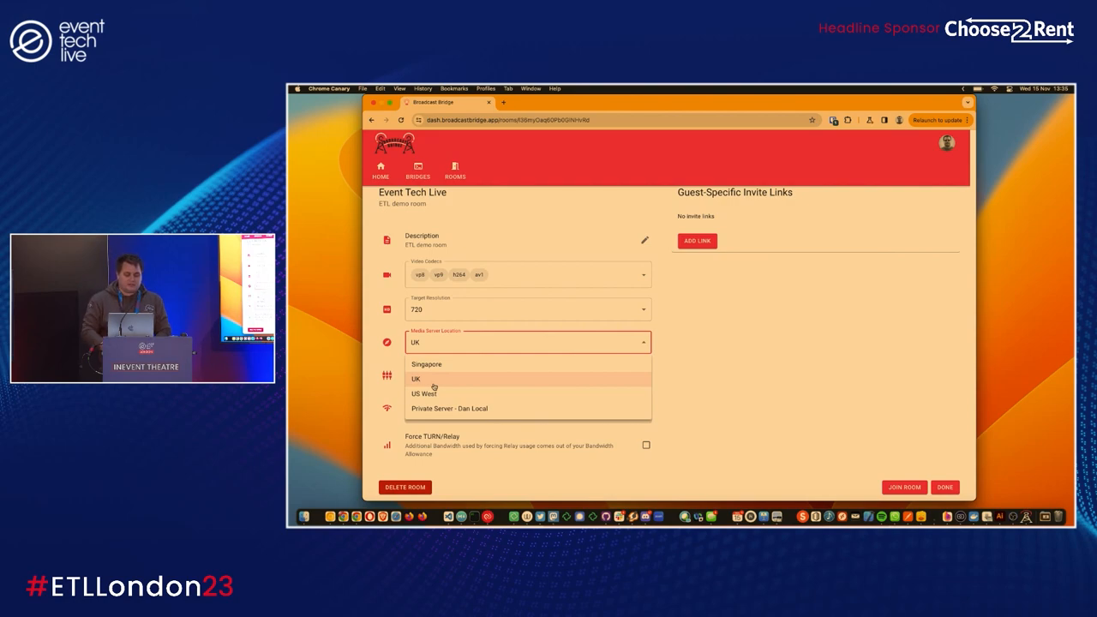
click(414, 379)
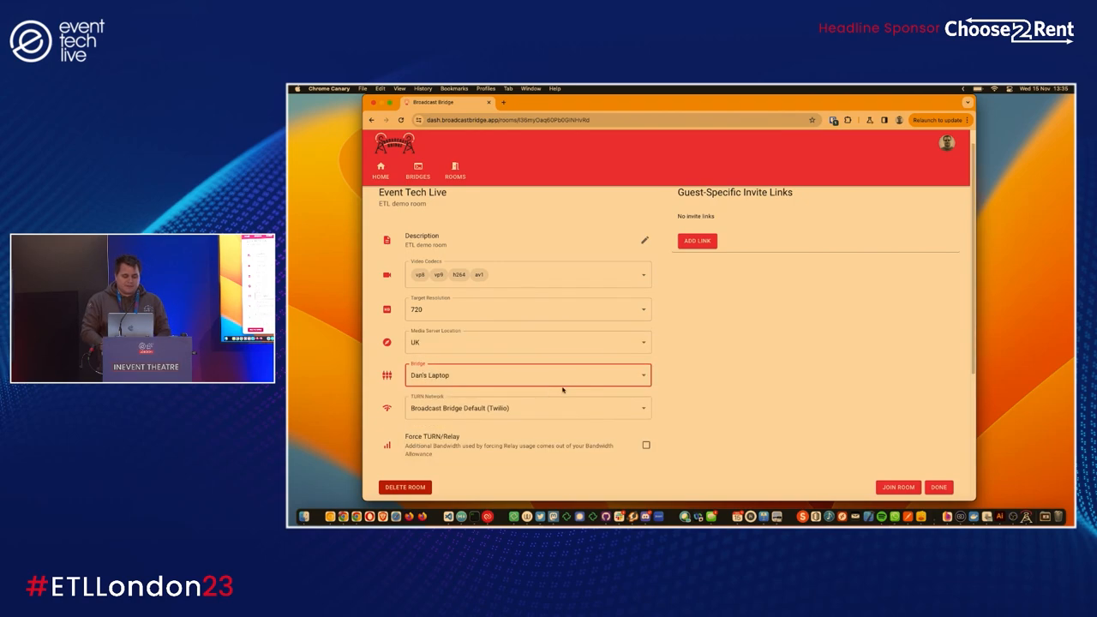
scroll(down, 3)
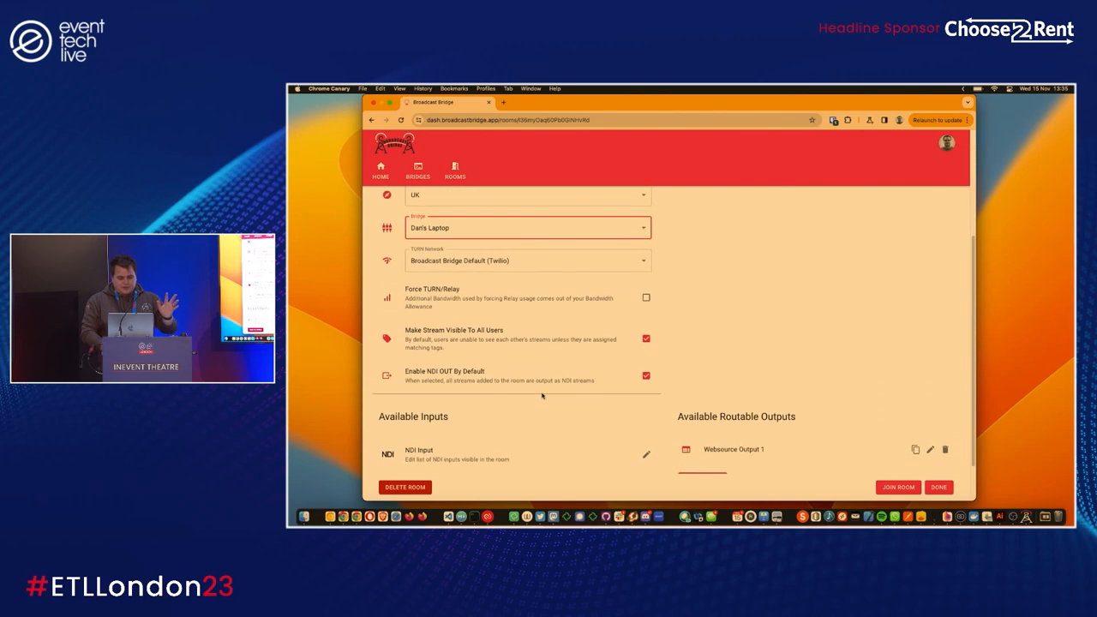
scroll(down, 3)
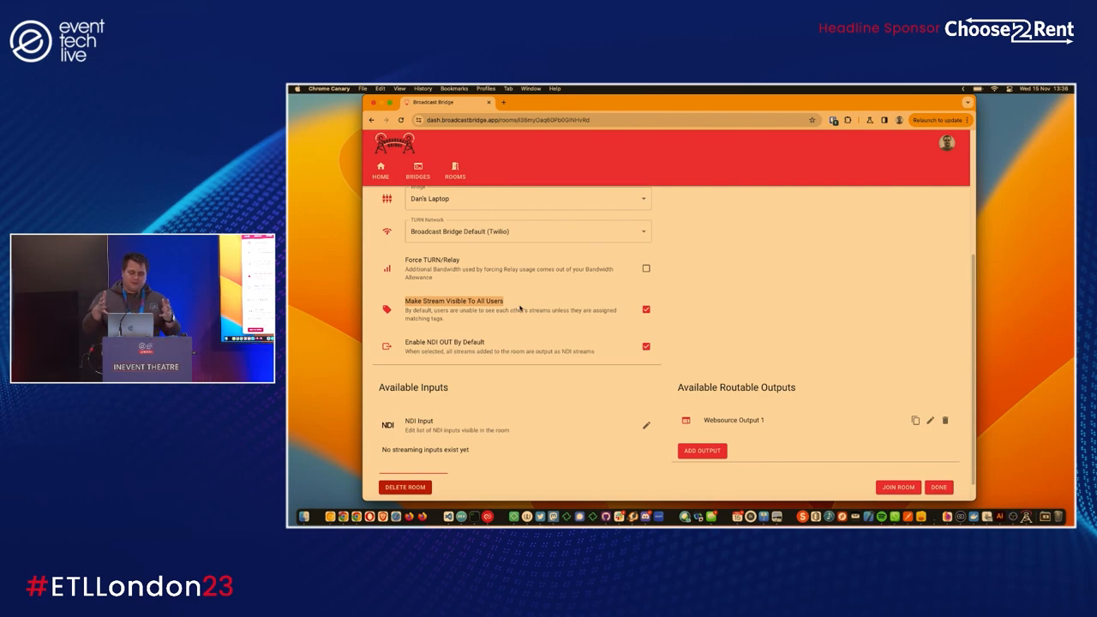
mouse_move(542, 392)
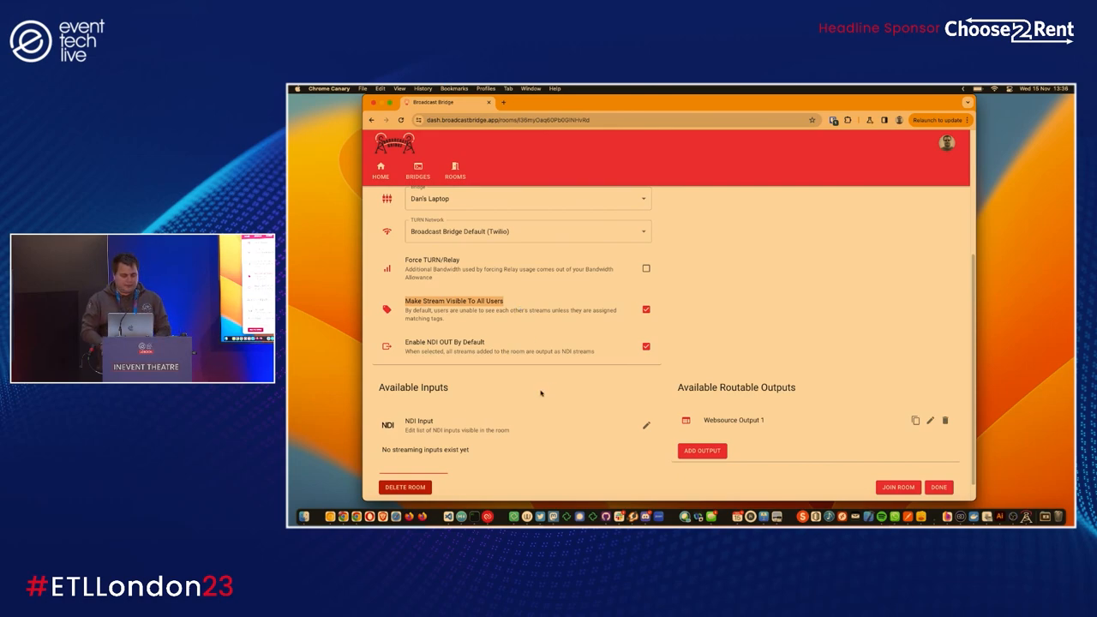
scroll(down, 3)
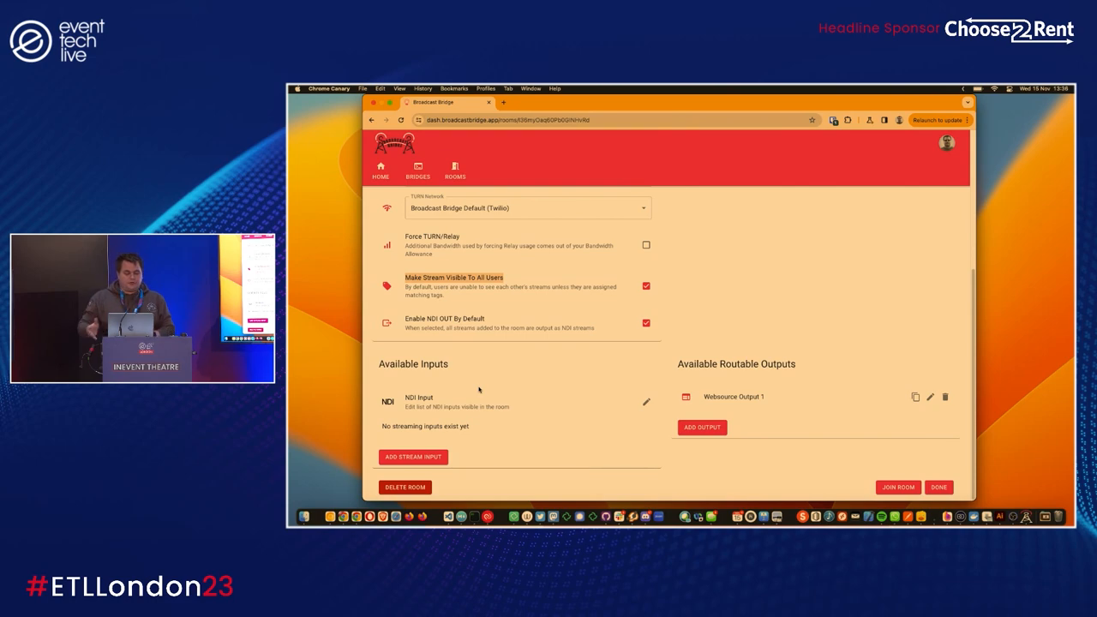
mouse_move(401, 473)
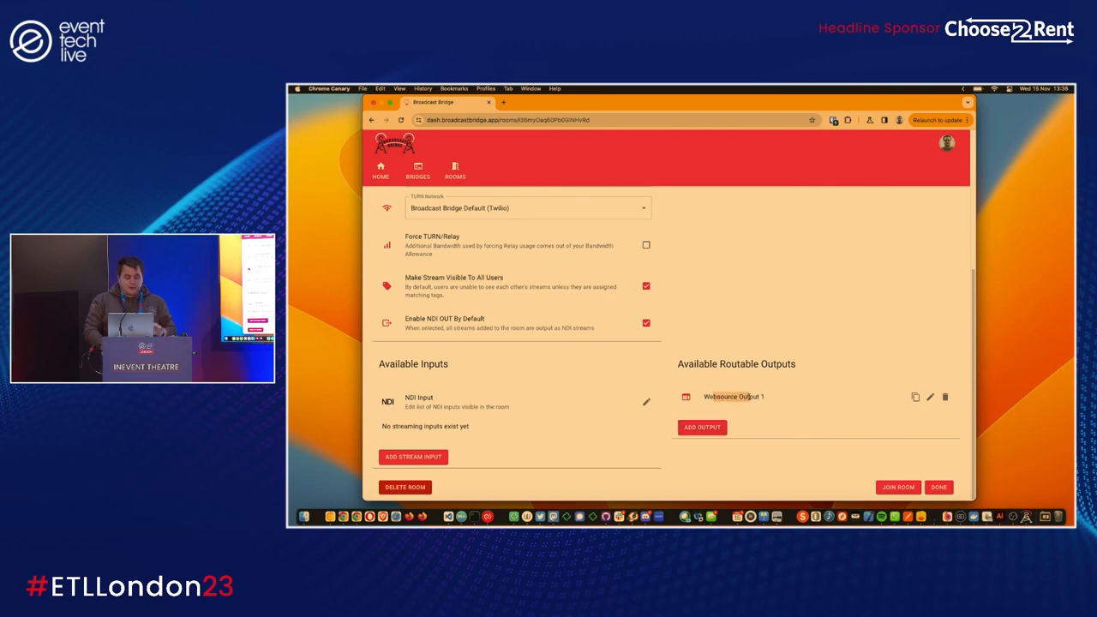
click(898, 487)
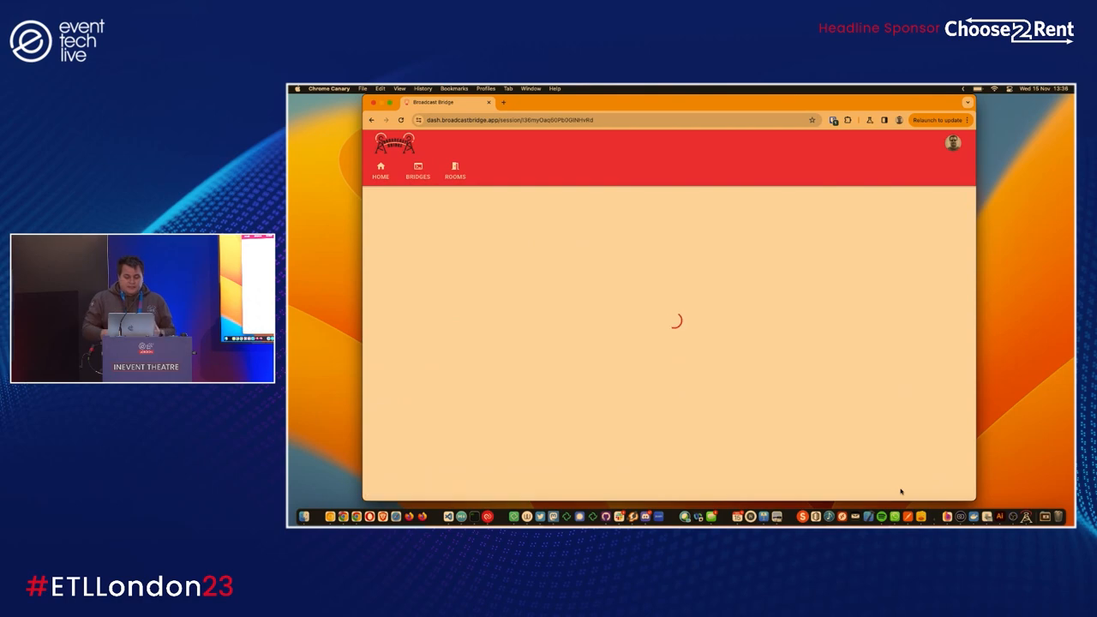
mouse_move(706, 353)
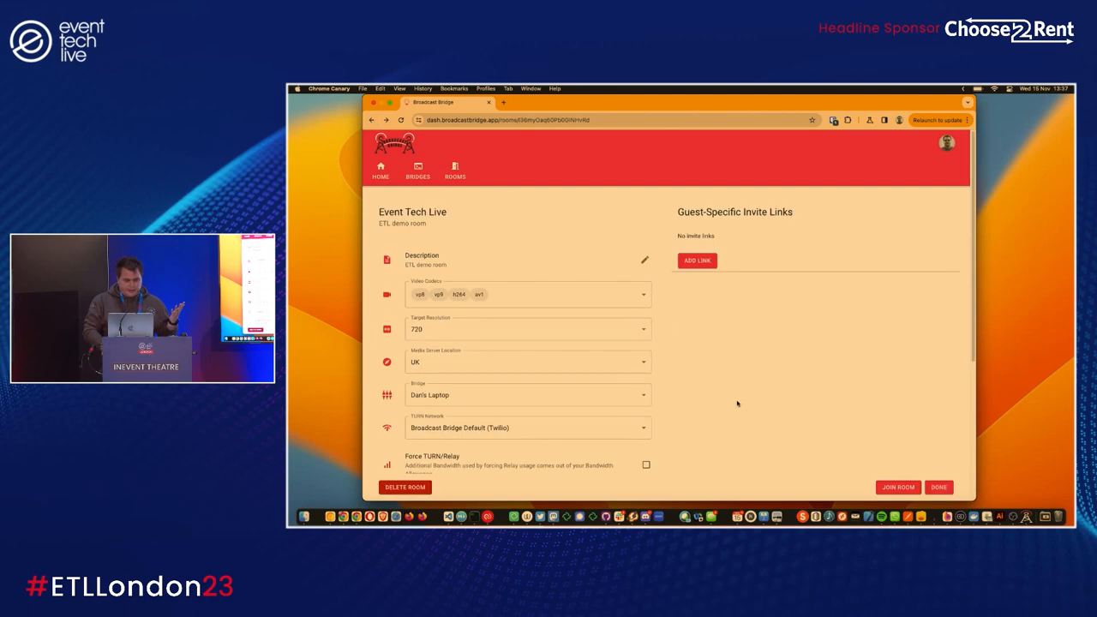
click(937, 486)
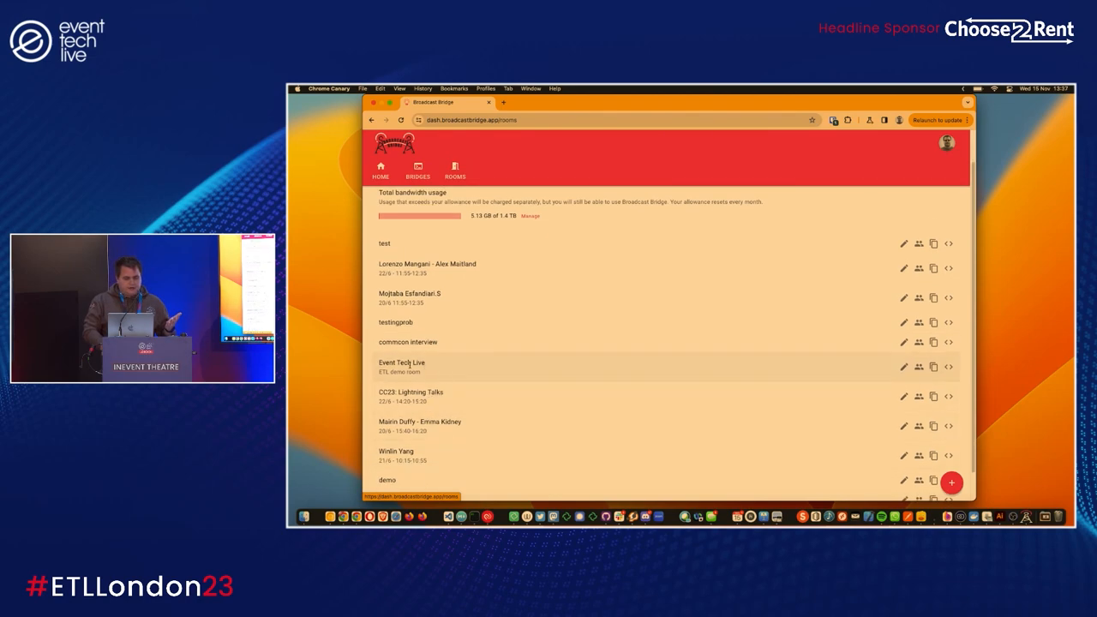
mouse_move(904, 367)
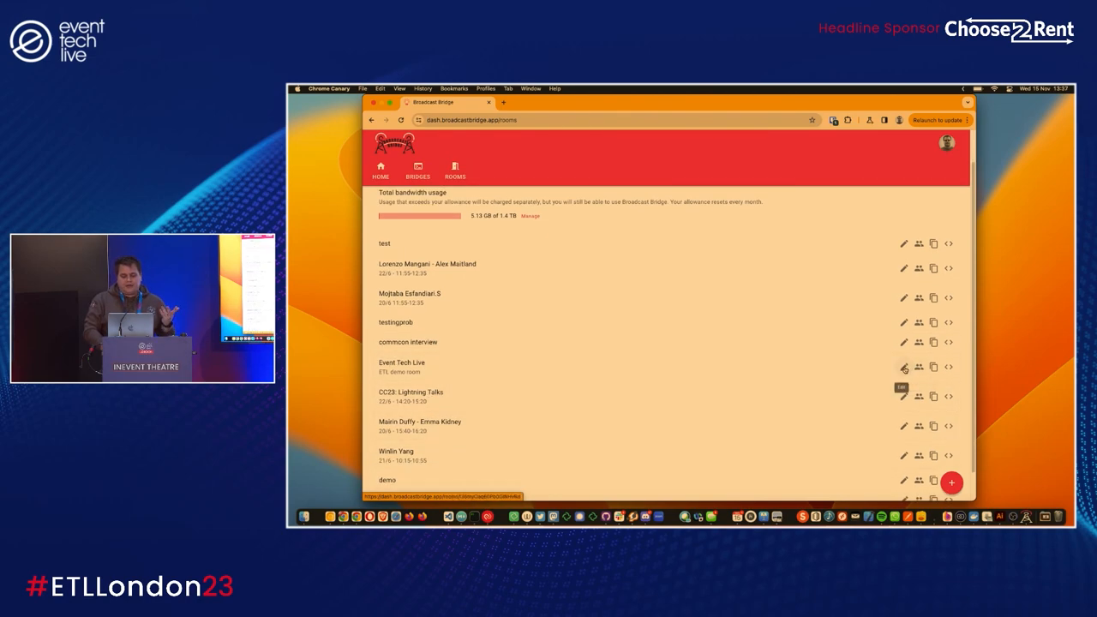
mouse_move(918, 367)
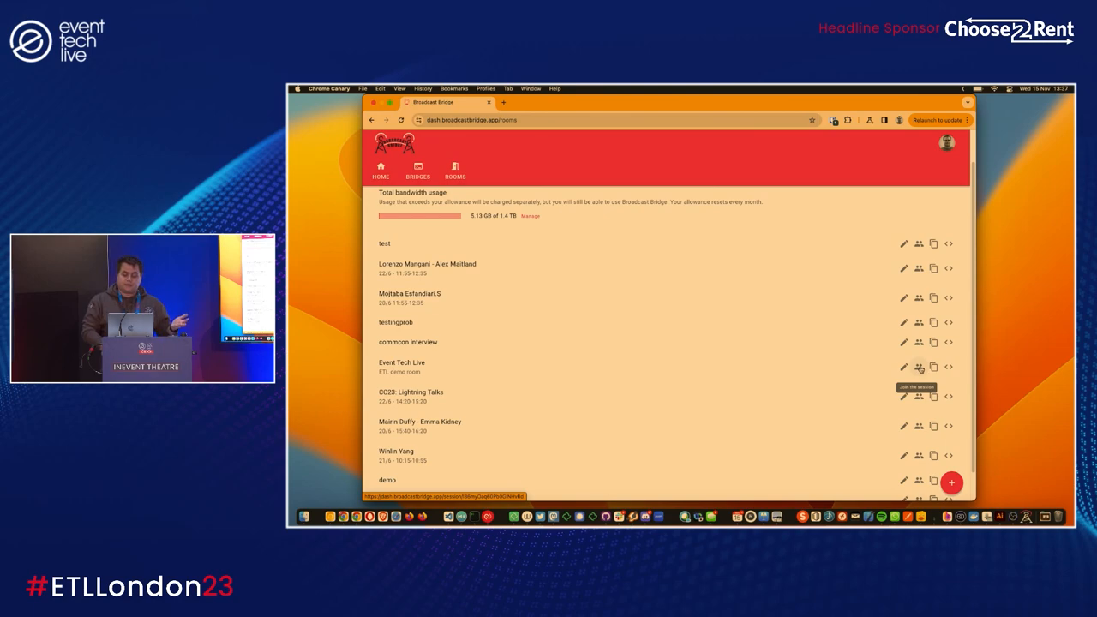
mouse_move(933, 367)
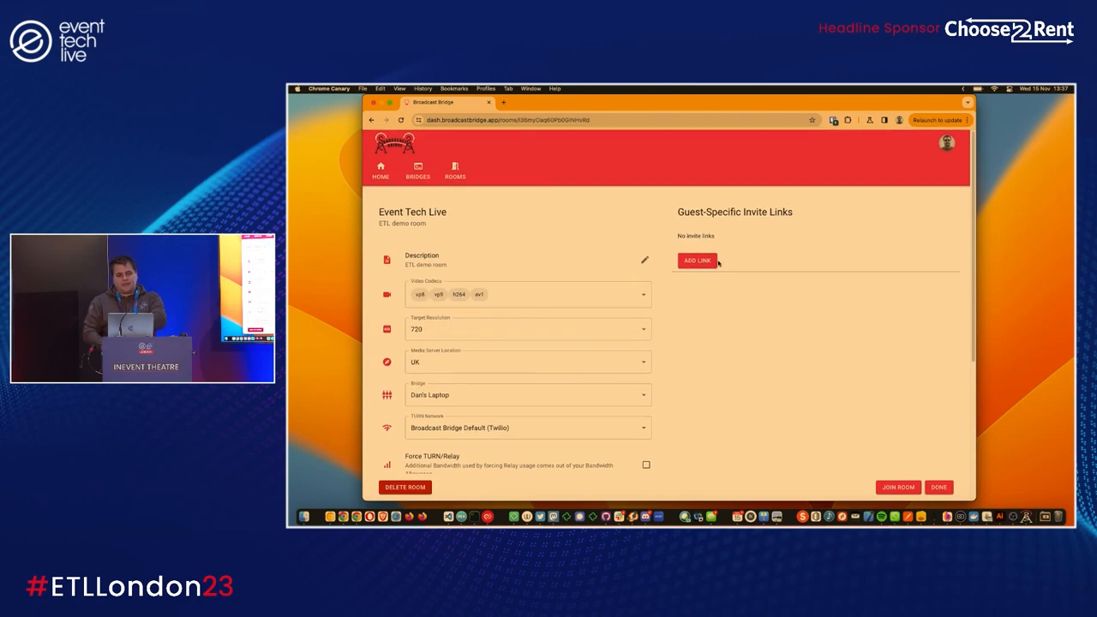
- Add a guest-specific invite link to the Event Tech Live room
click(696, 260)
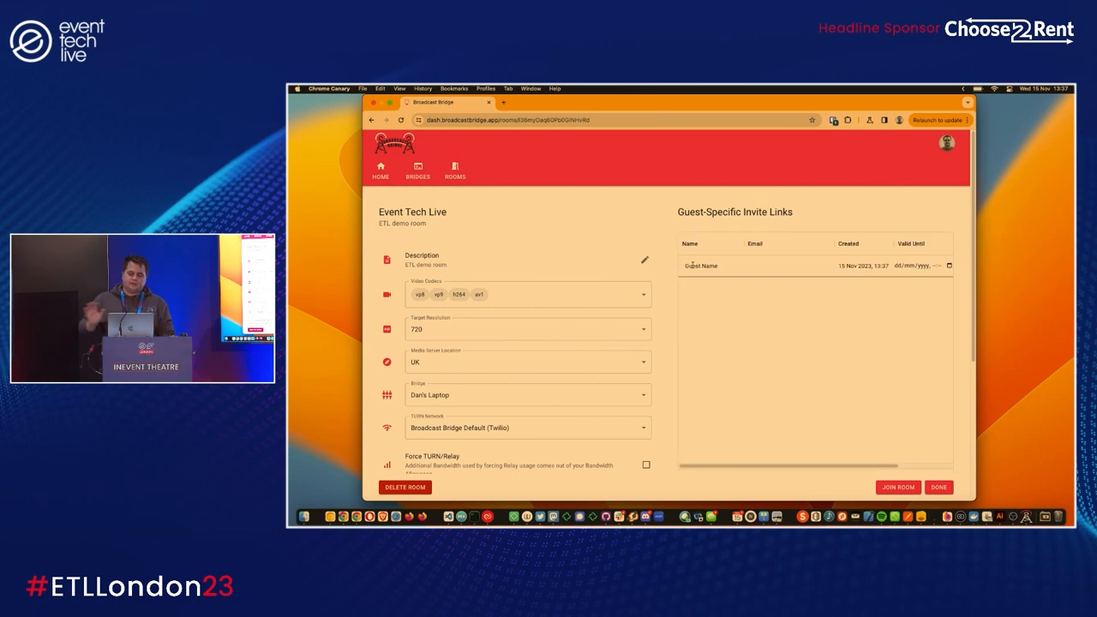
mouse_move(835, 394)
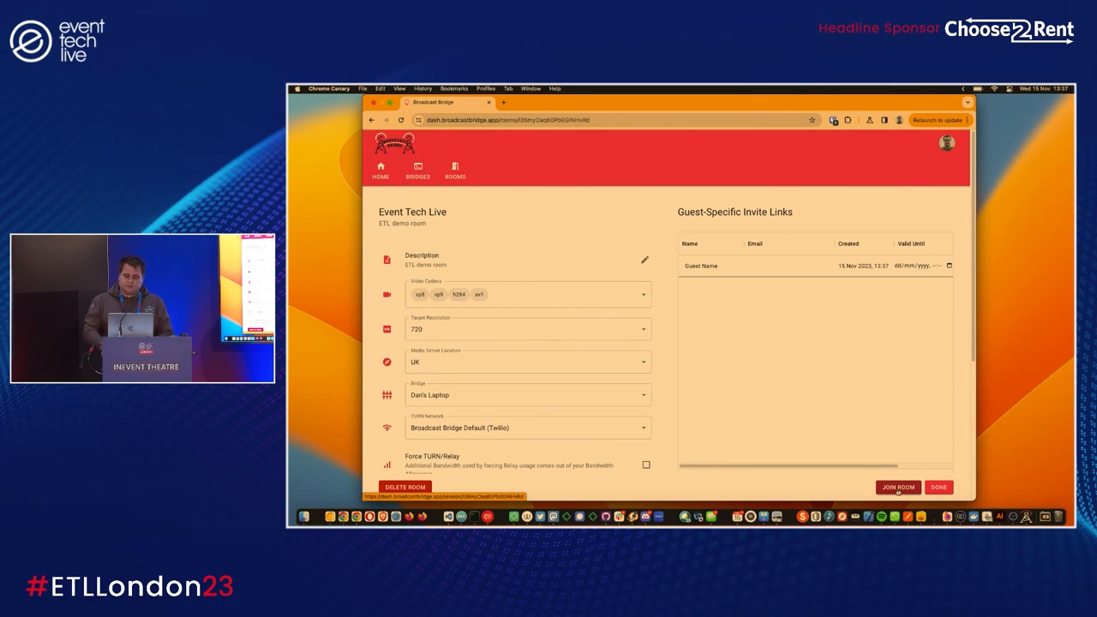
- Join the room session with a webcam stream named 'webcam' using the MacBook Pro microphone
click(898, 487)
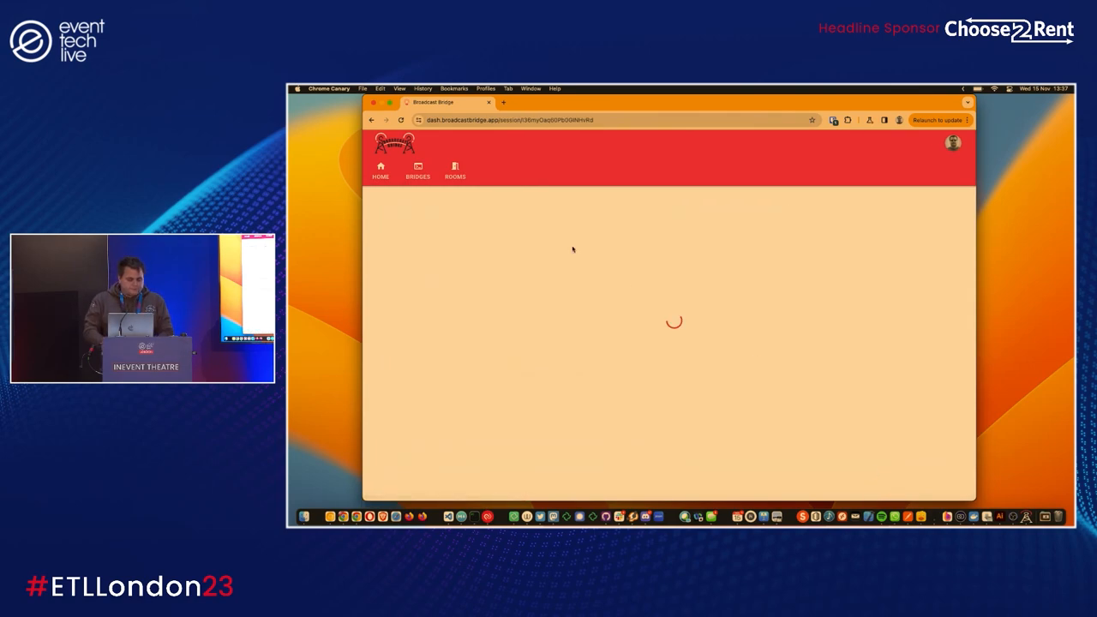
mouse_move(735, 410)
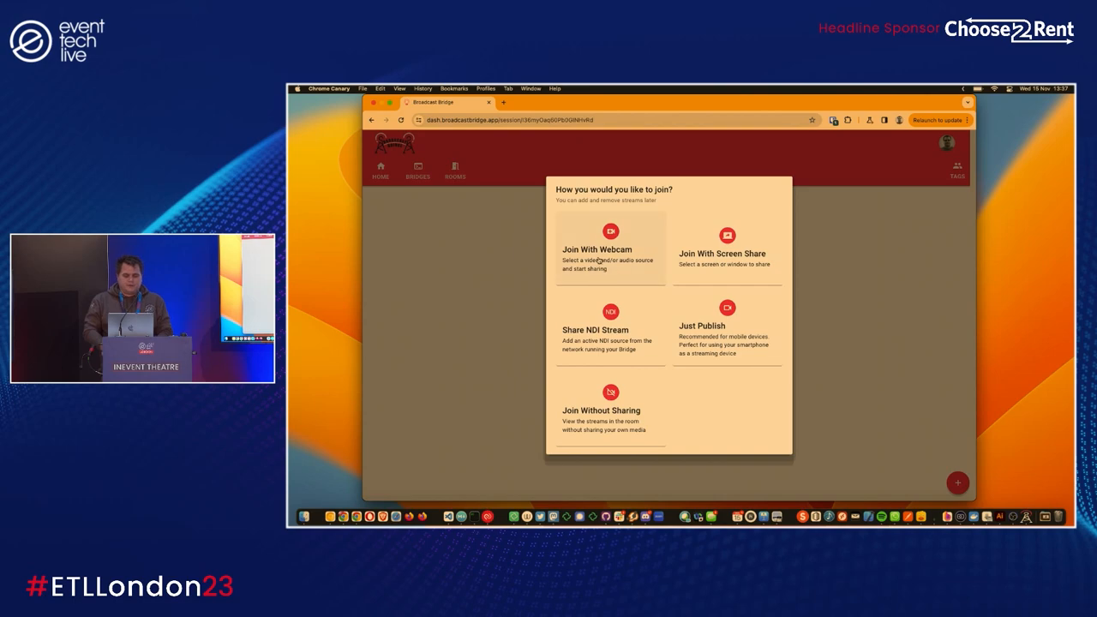
click(610, 248)
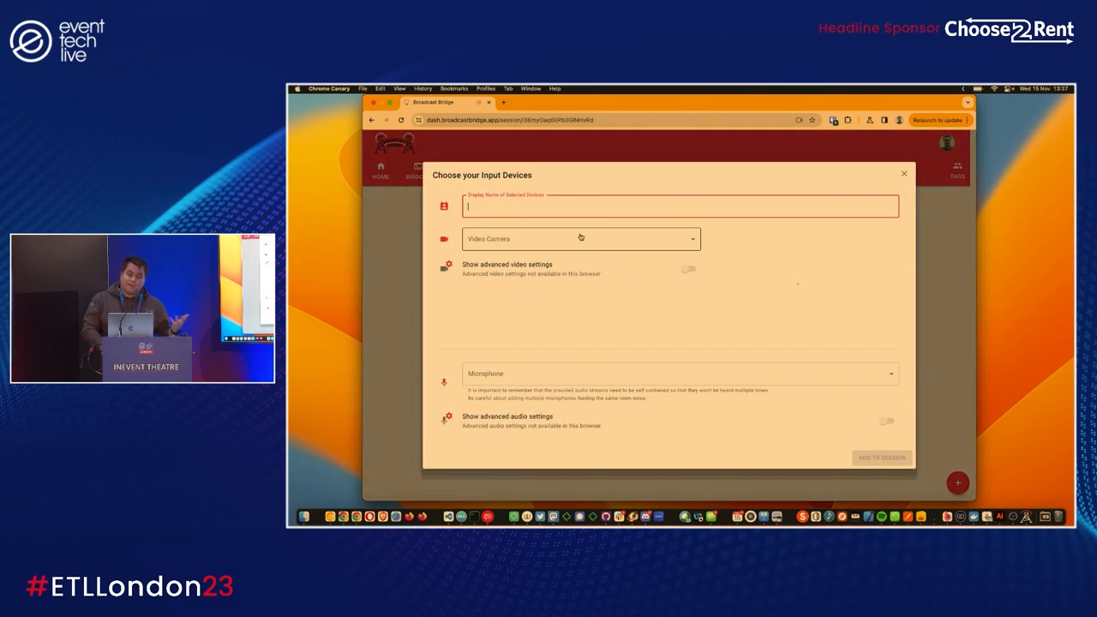
text(w)
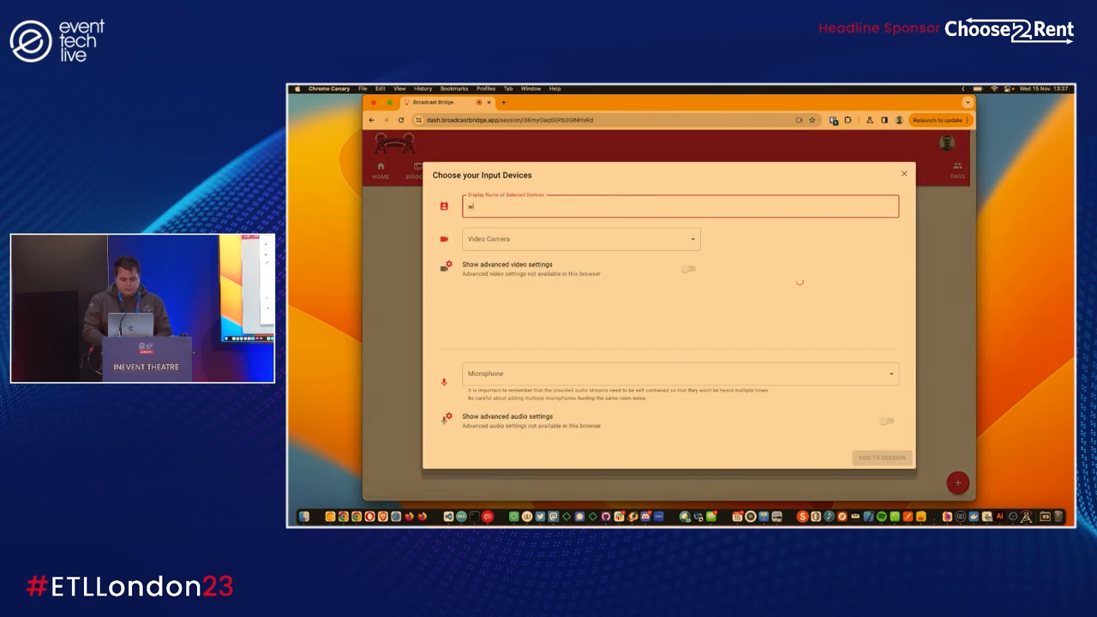
text(ebcam)
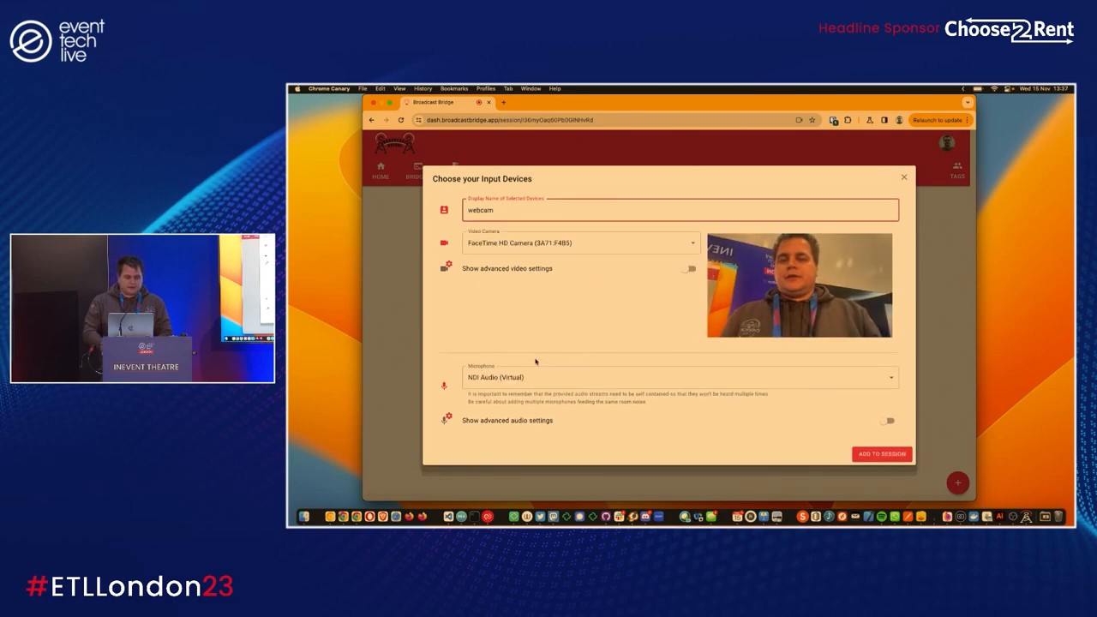
click(672, 377)
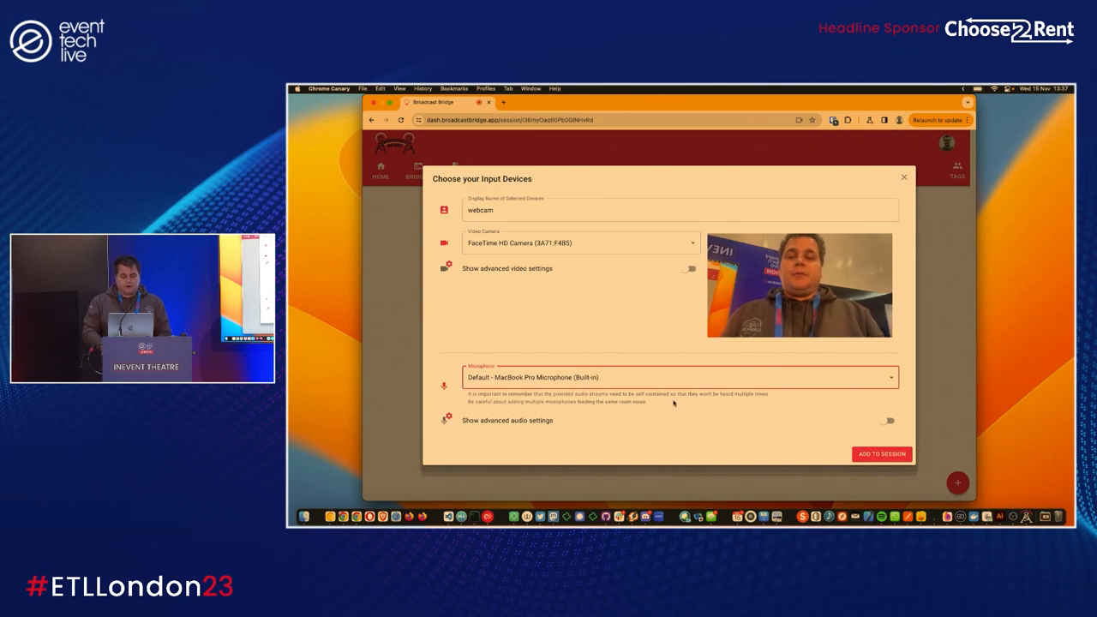
click(881, 453)
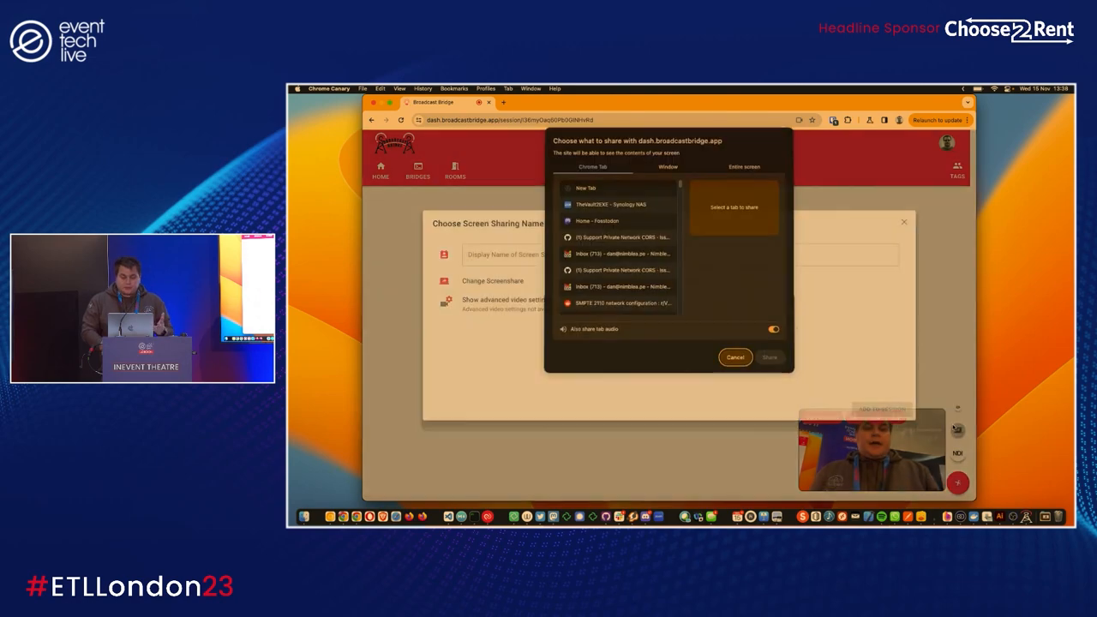
- Share the entire screen into the session as a stream named 'whole screen'
click(744, 168)
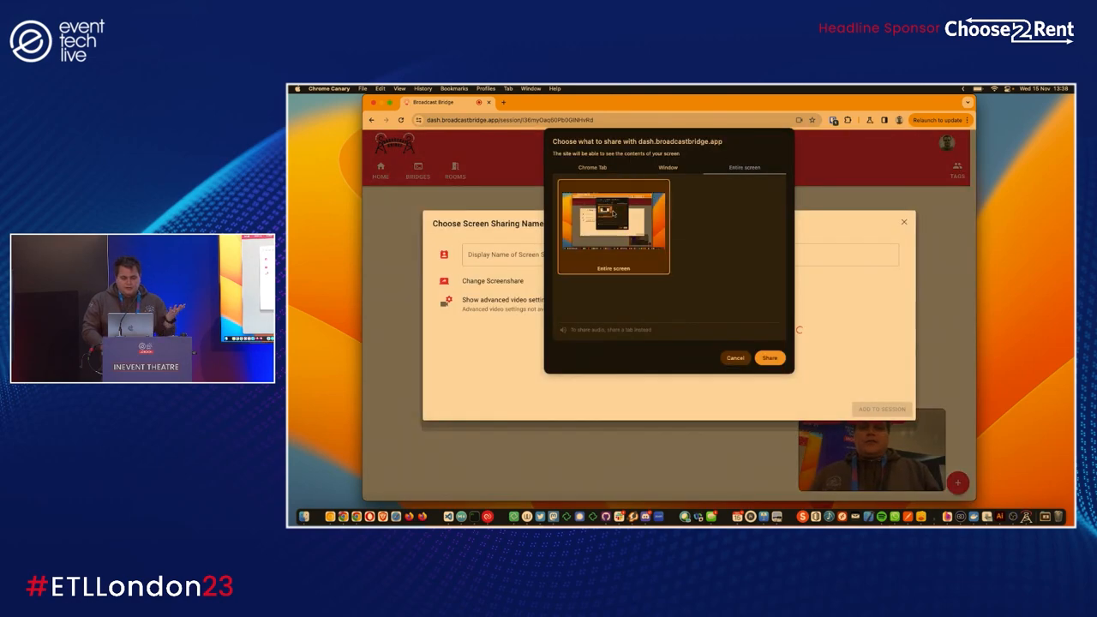
click(768, 358)
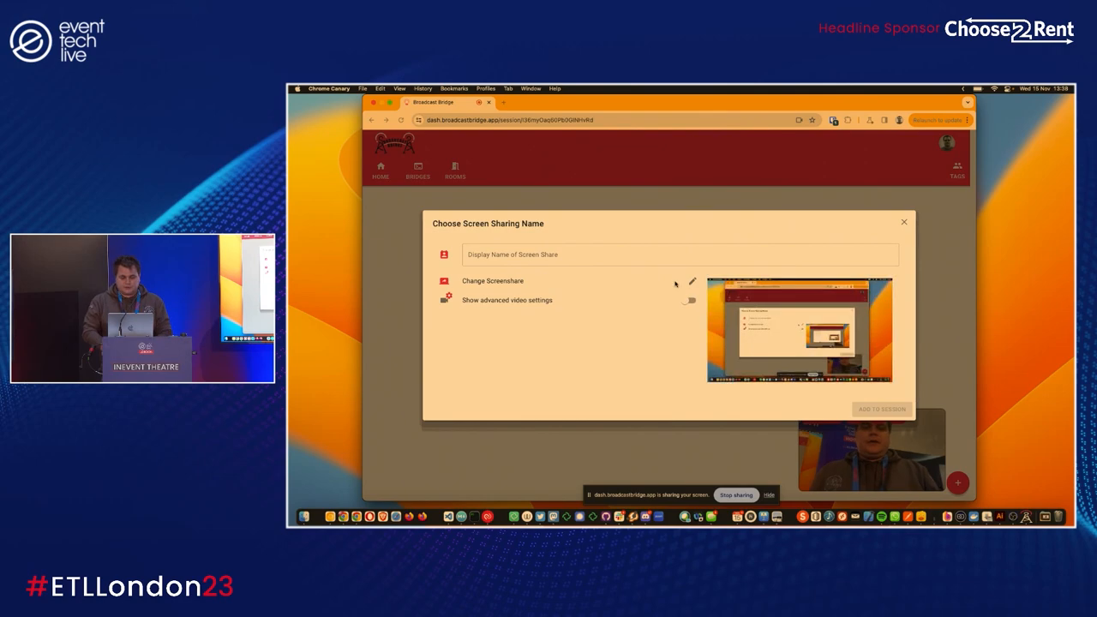
text(whole screen)
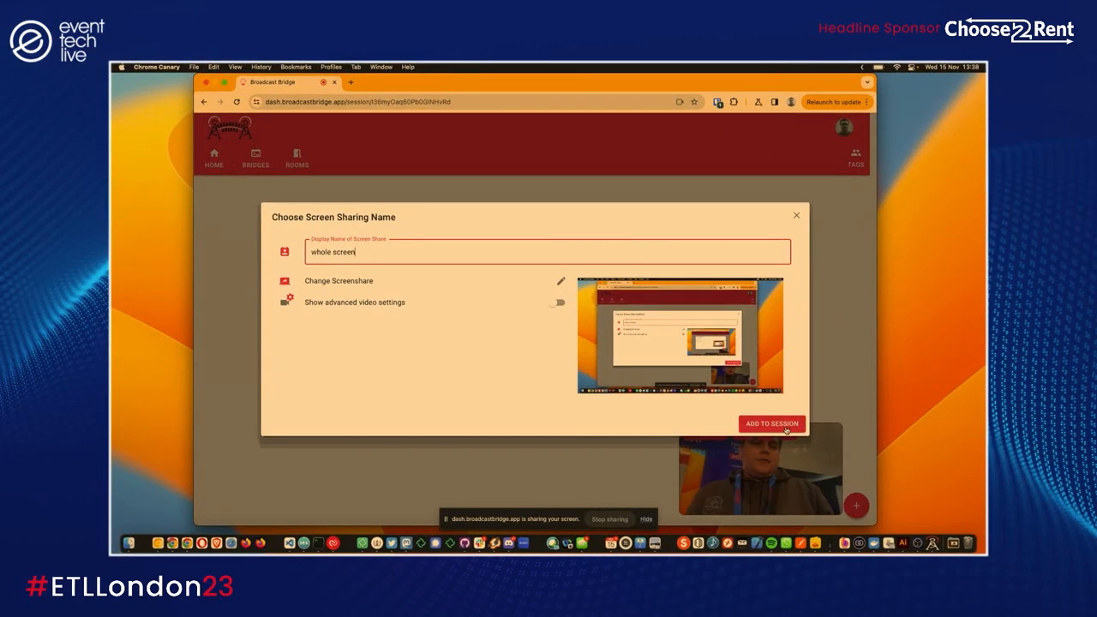
click(771, 423)
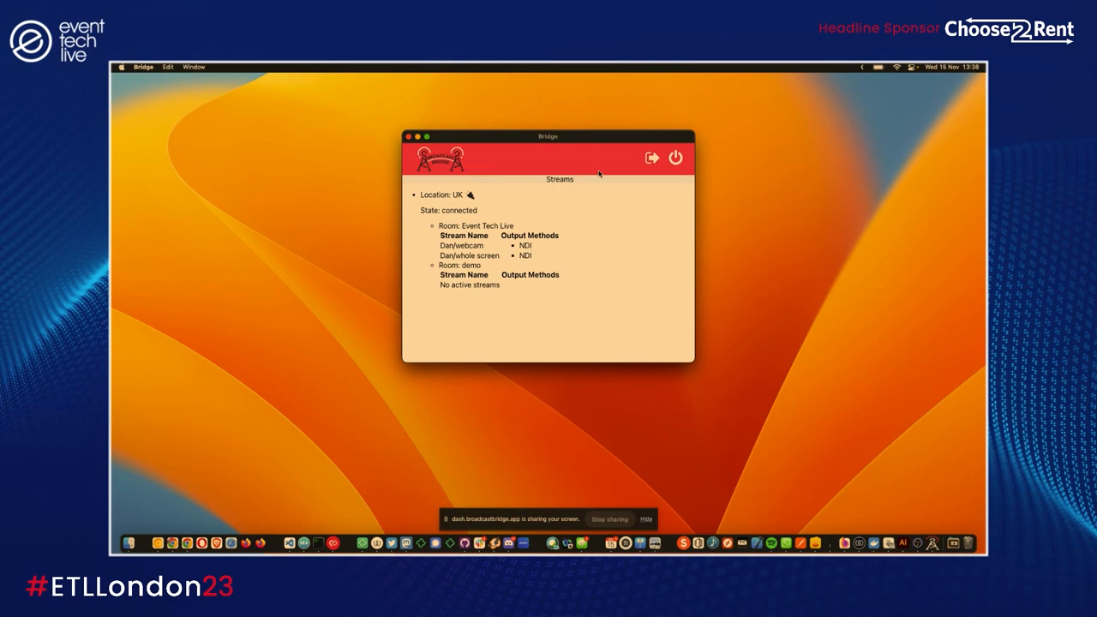
mouse_move(490, 266)
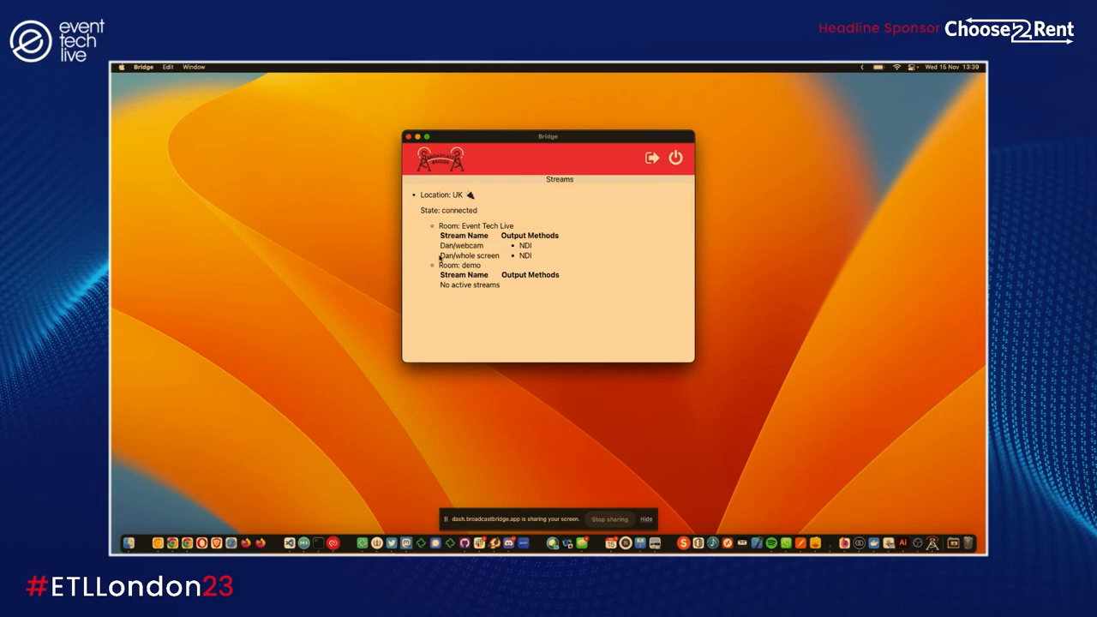
mouse_move(562, 250)
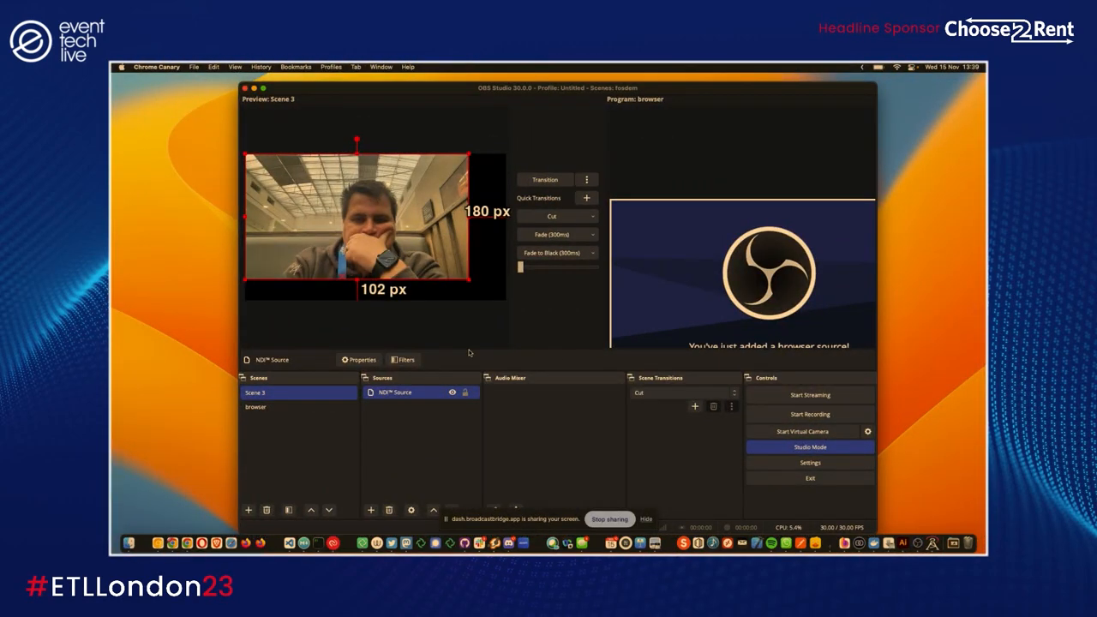
mouse_move(351, 521)
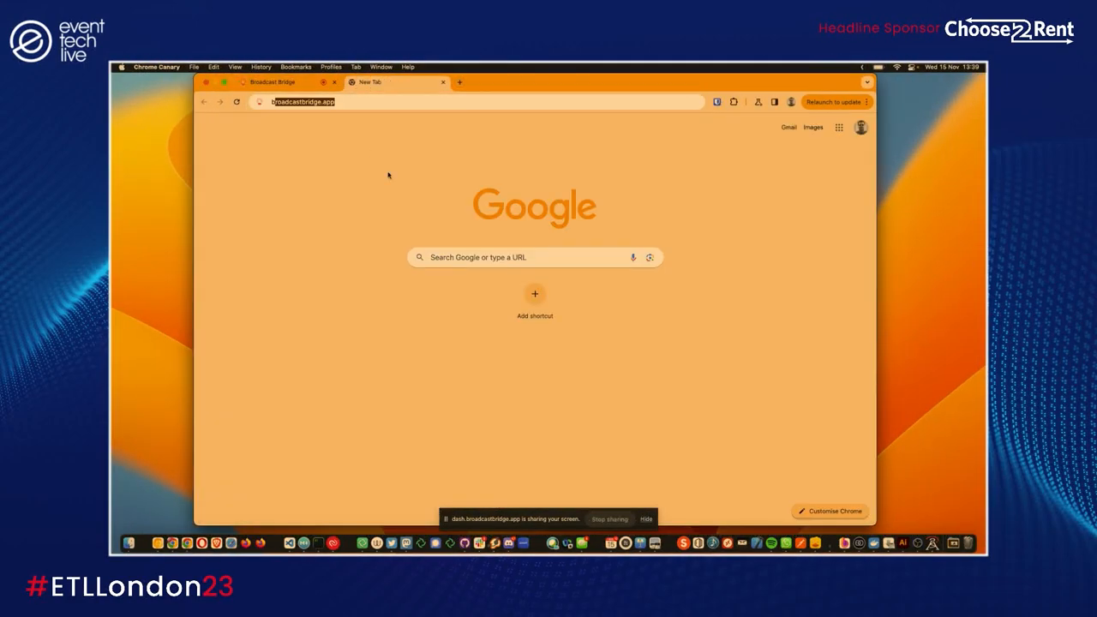
- Open the Broadcast Bridge dashboard in a new browser tab via the address bar suggestion
text(dash.cloudflare.com)
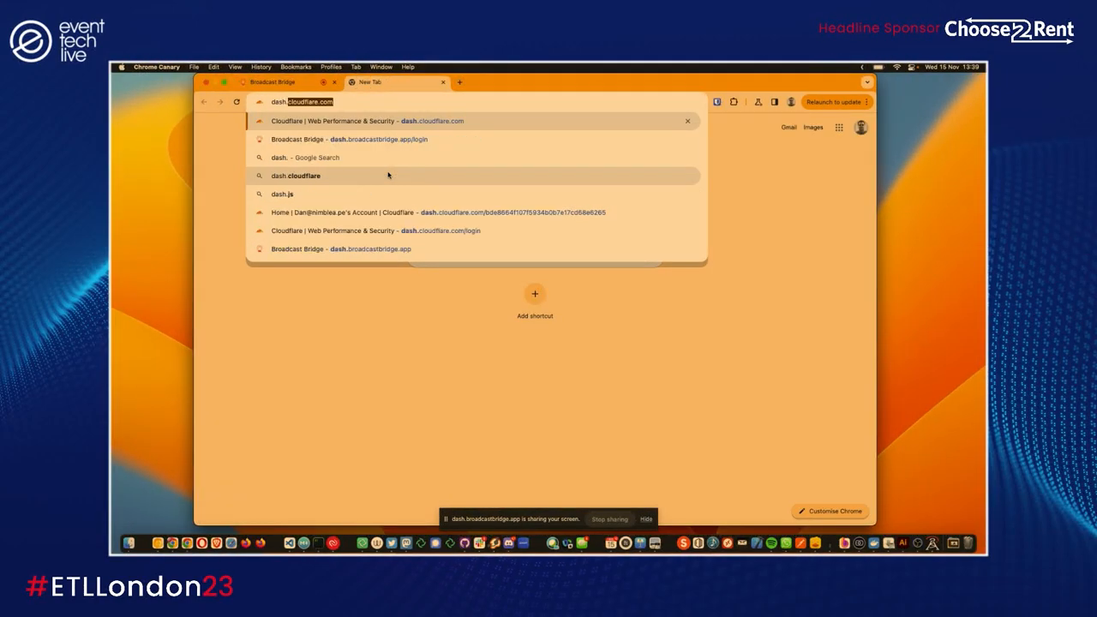
click(351, 139)
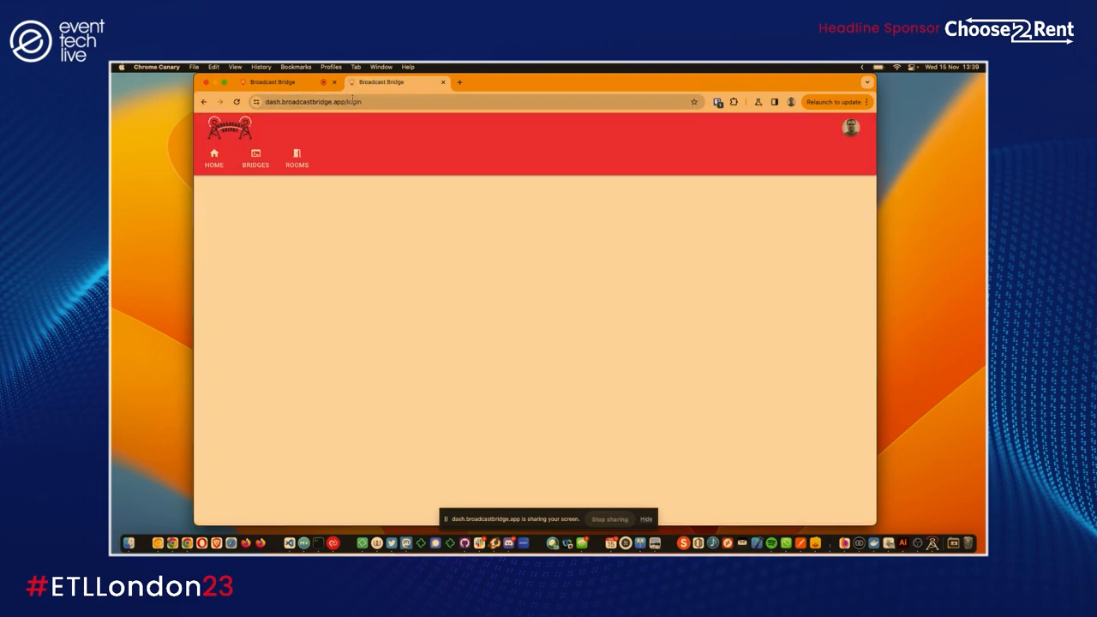
click(297, 157)
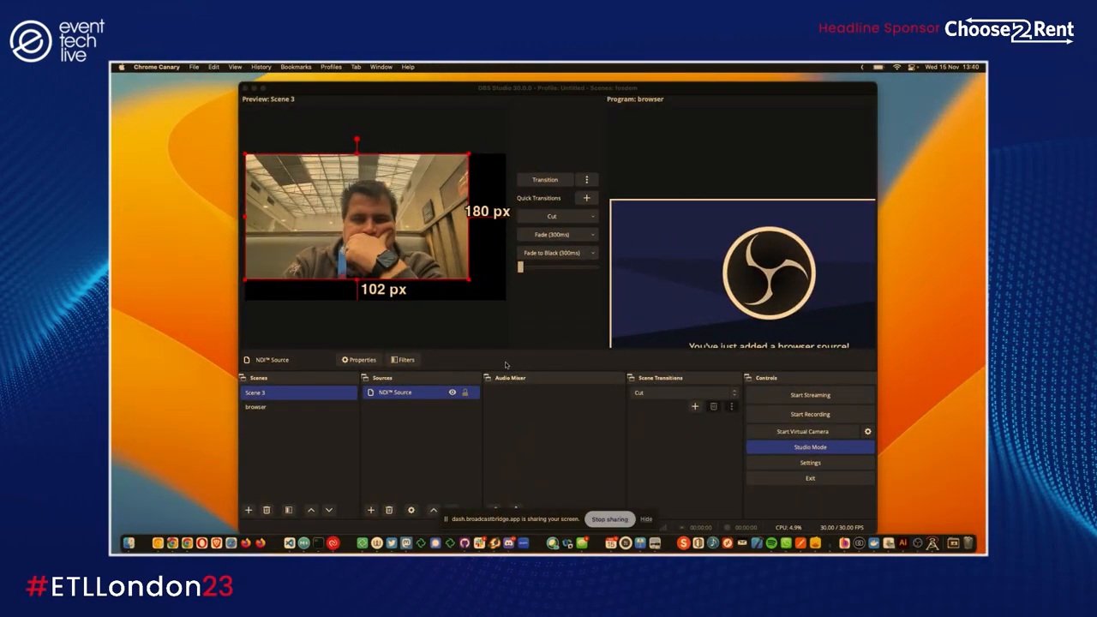
- Confirm the Browser scene's Websource URL in its source properties, then return to Scene 3
click(253, 407)
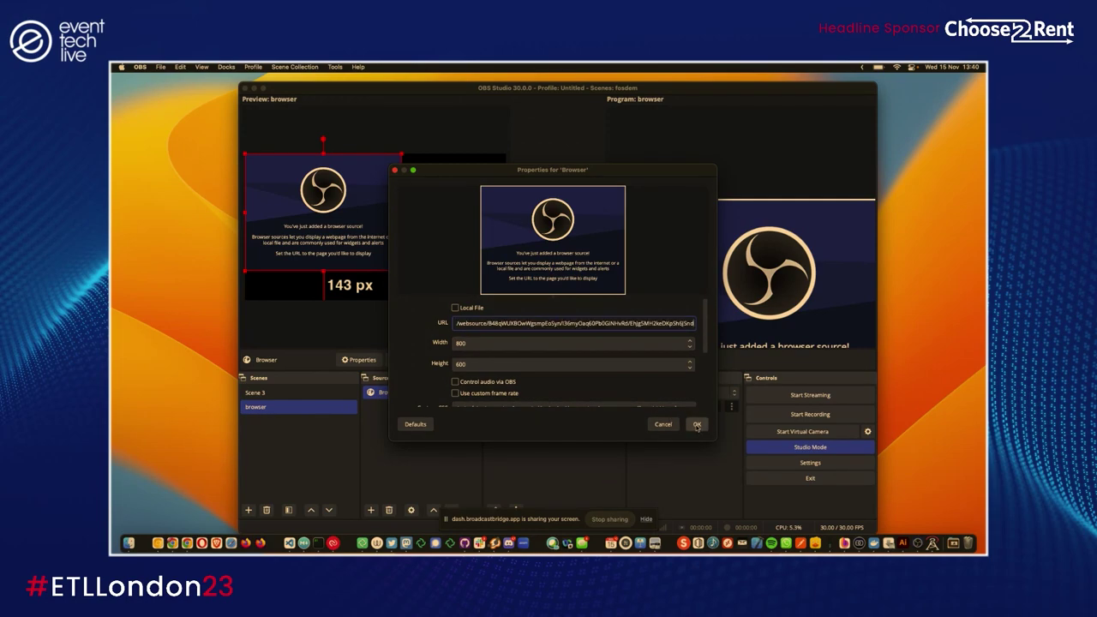
click(696, 425)
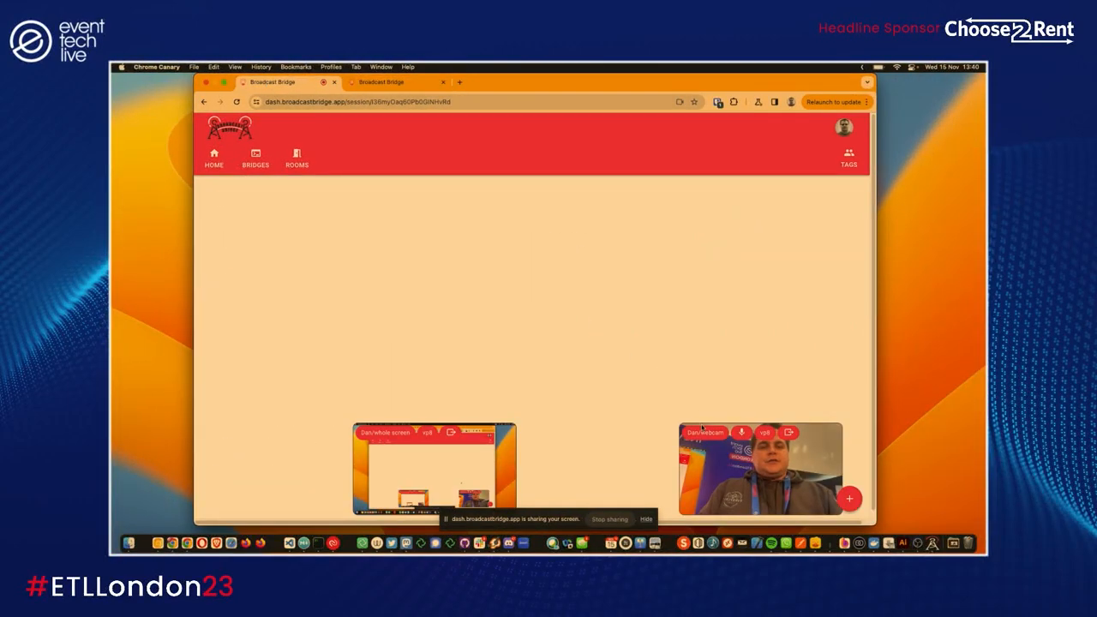
click(740, 432)
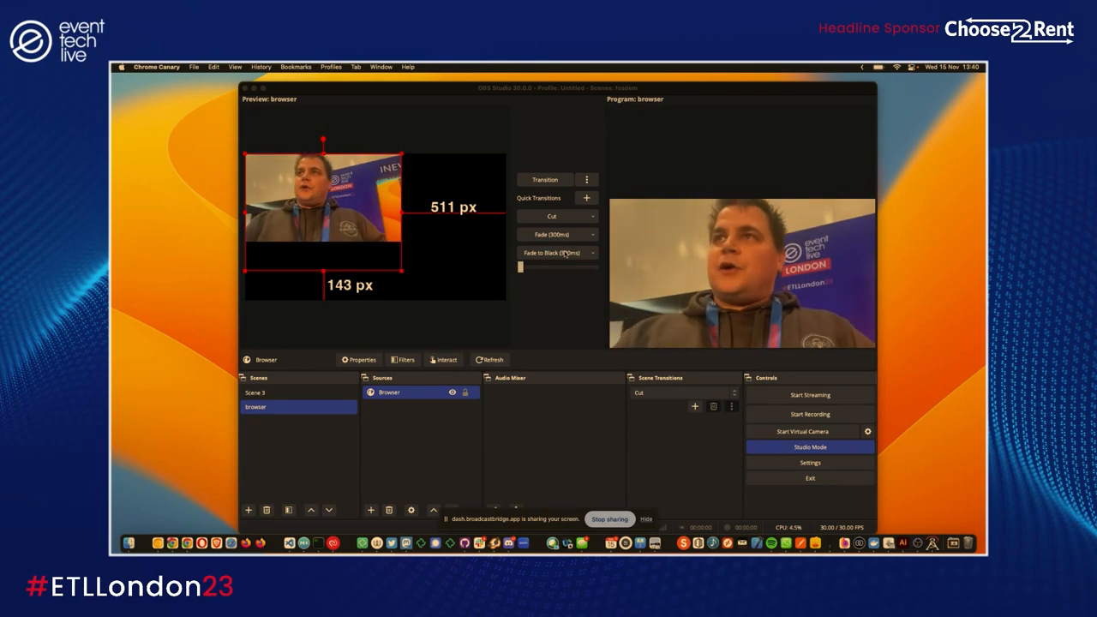
click(255, 392)
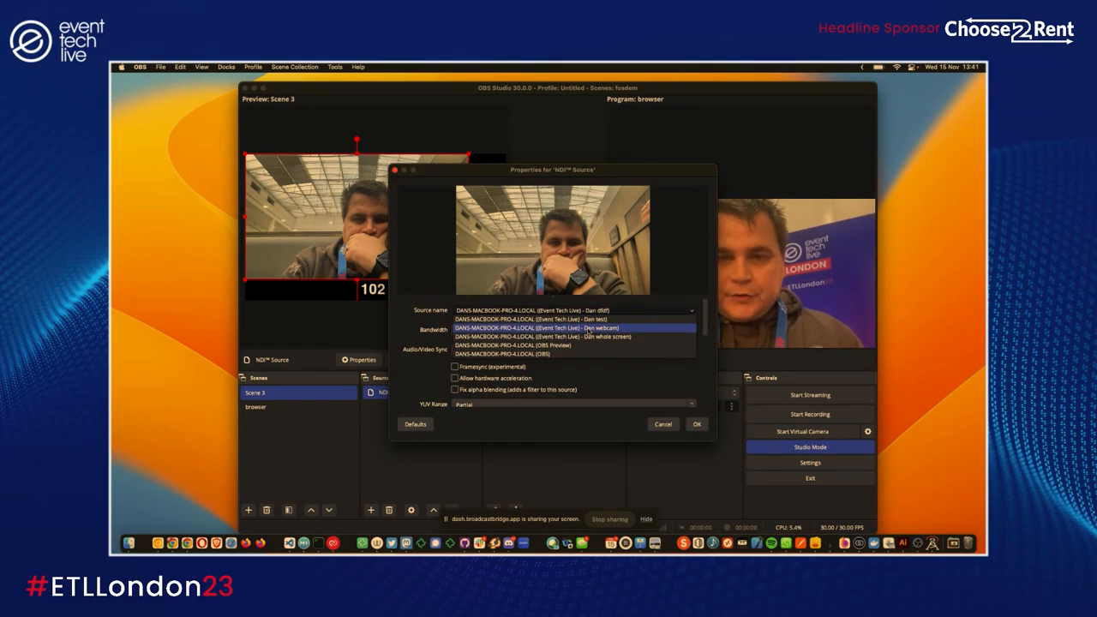
- Set Scene 3's NDI source to the Event Tech Live webcam and view it in NDI Monitor
click(696, 423)
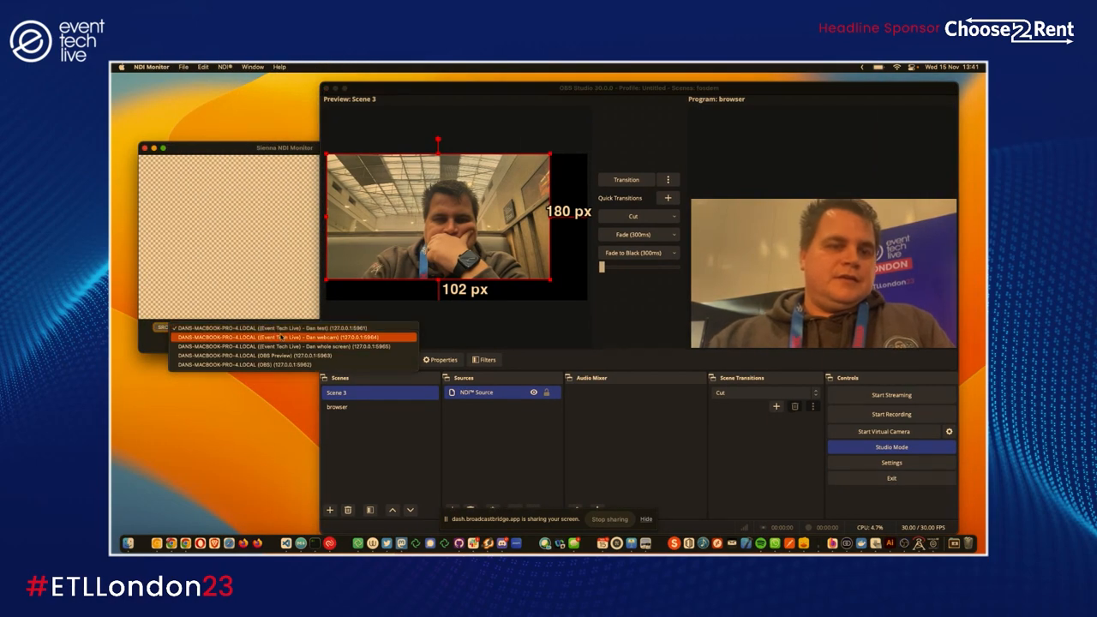
click(285, 329)
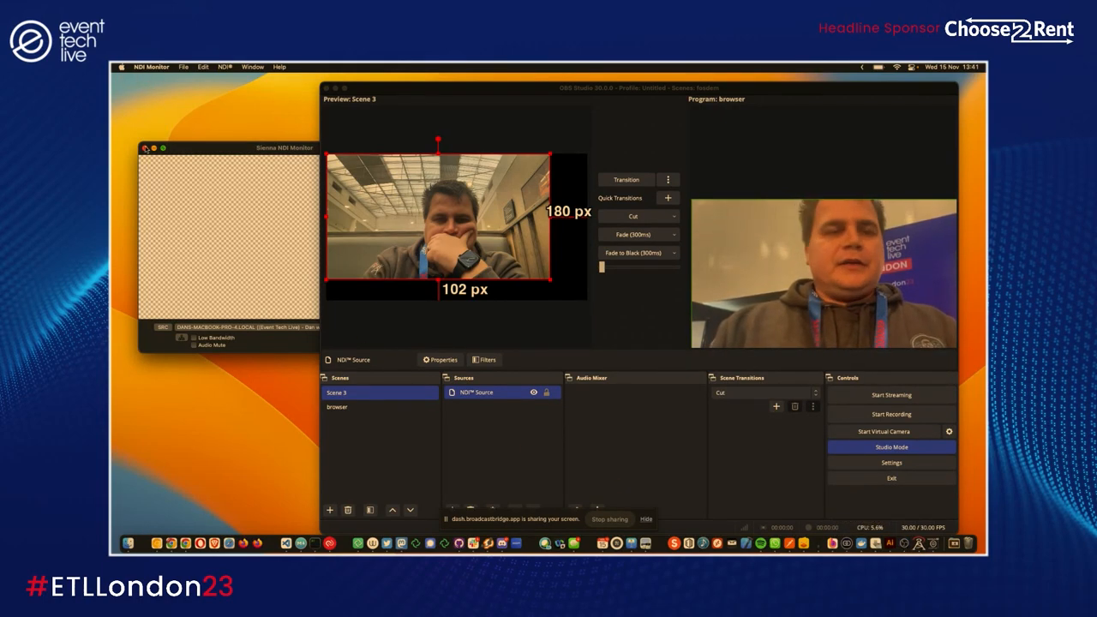
click(161, 147)
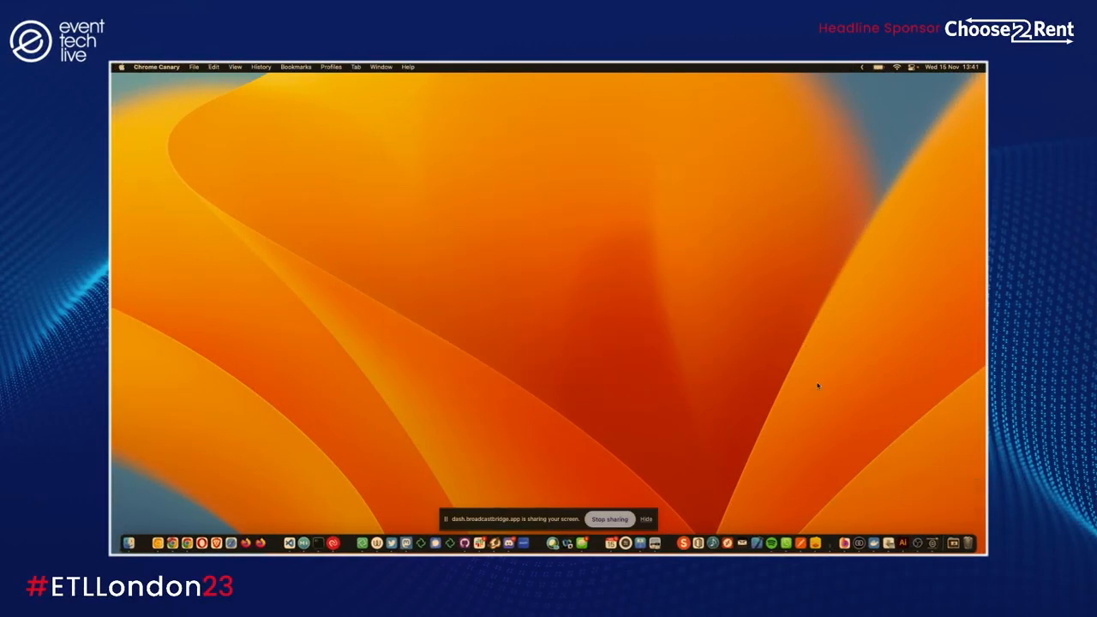
- Restart the bridge app with 'wails dev' in Terminal
text(bridg)
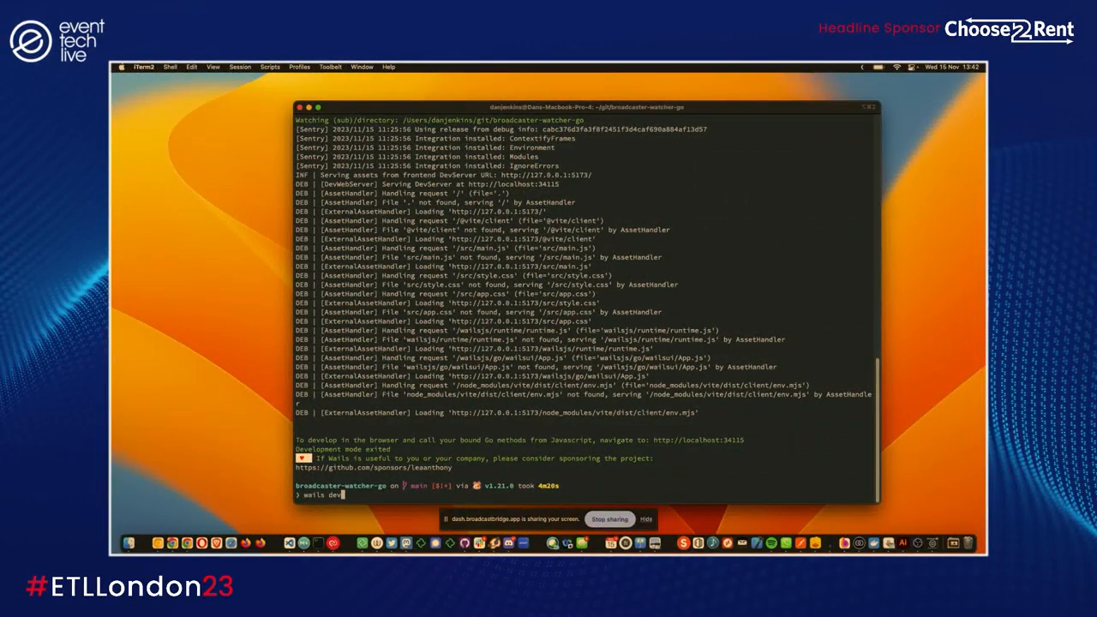
key(Return)
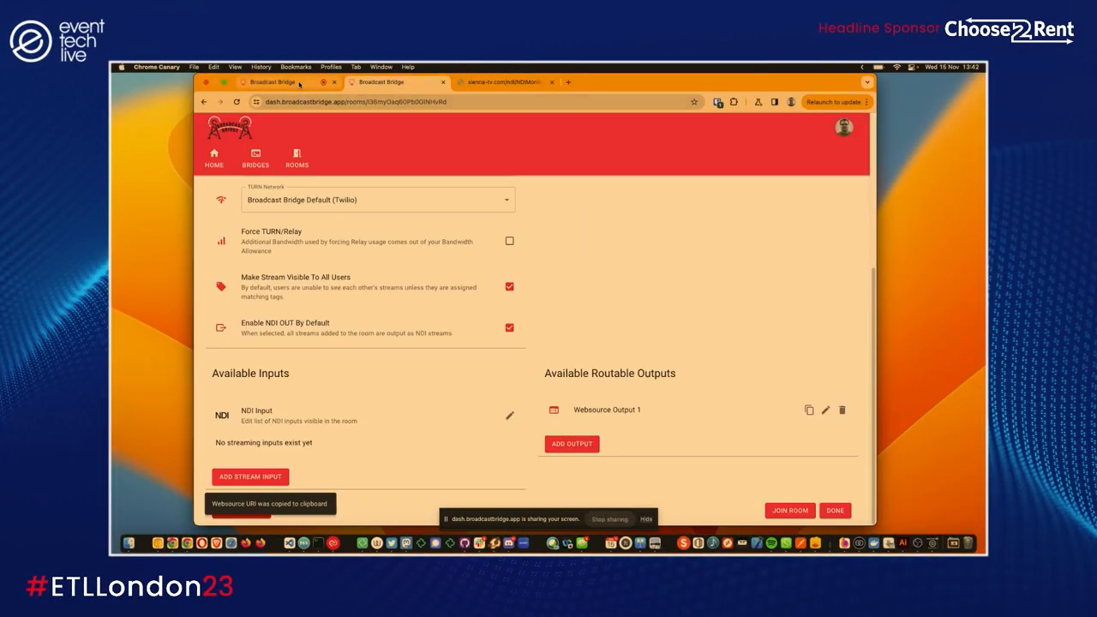
- Leave the Event Tech Live room settings with Done and return to the Rooms list
click(789, 511)
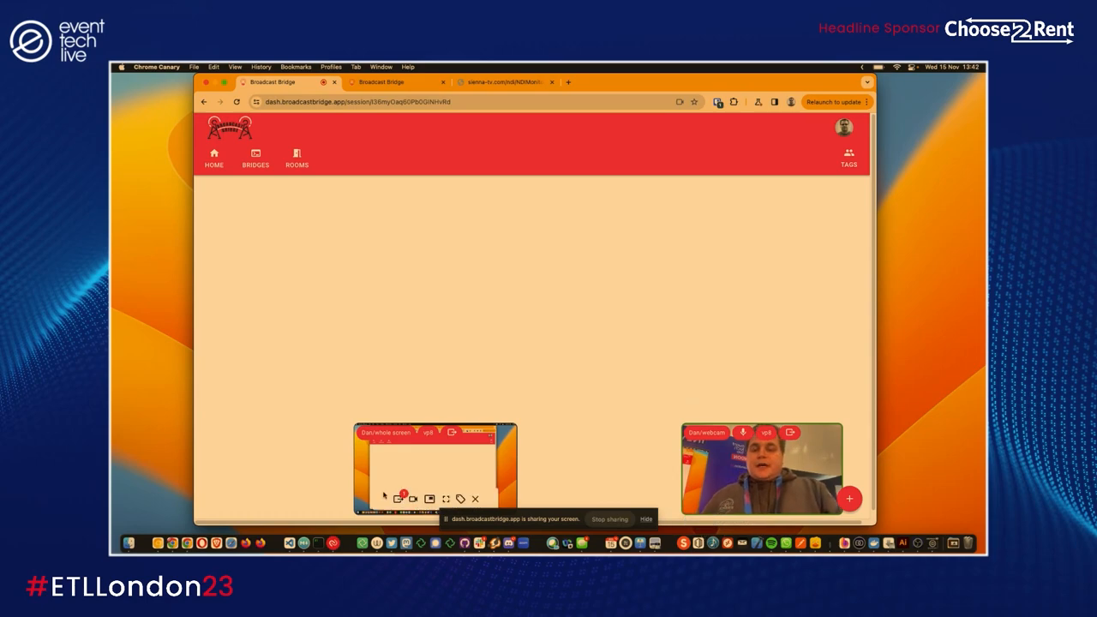
click(399, 497)
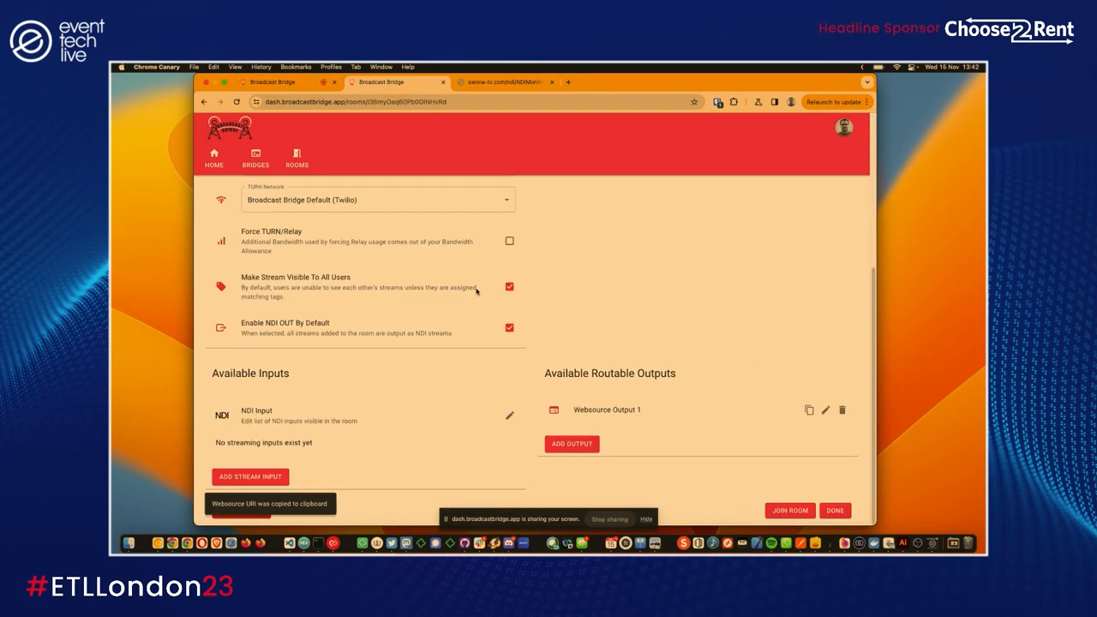
click(295, 158)
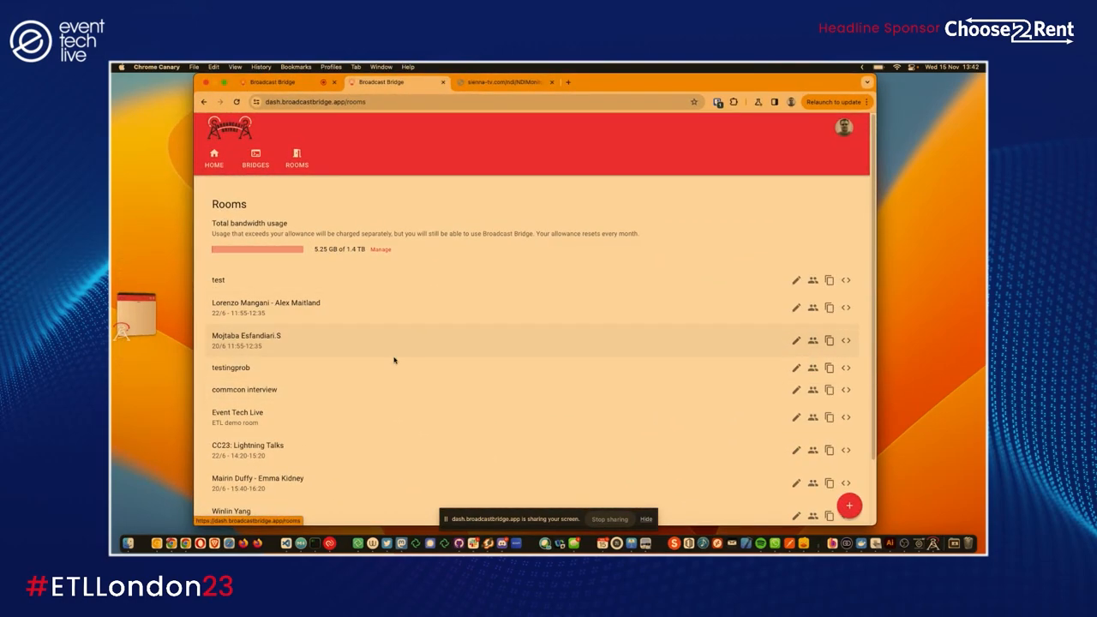
mouse_move(812, 418)
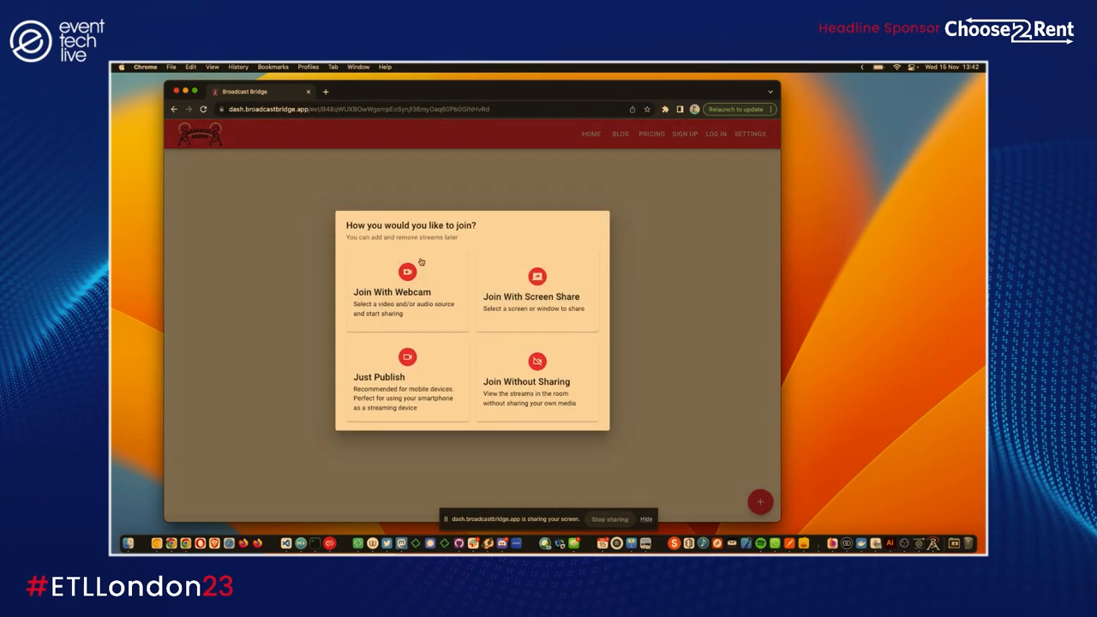
mouse_move(463, 342)
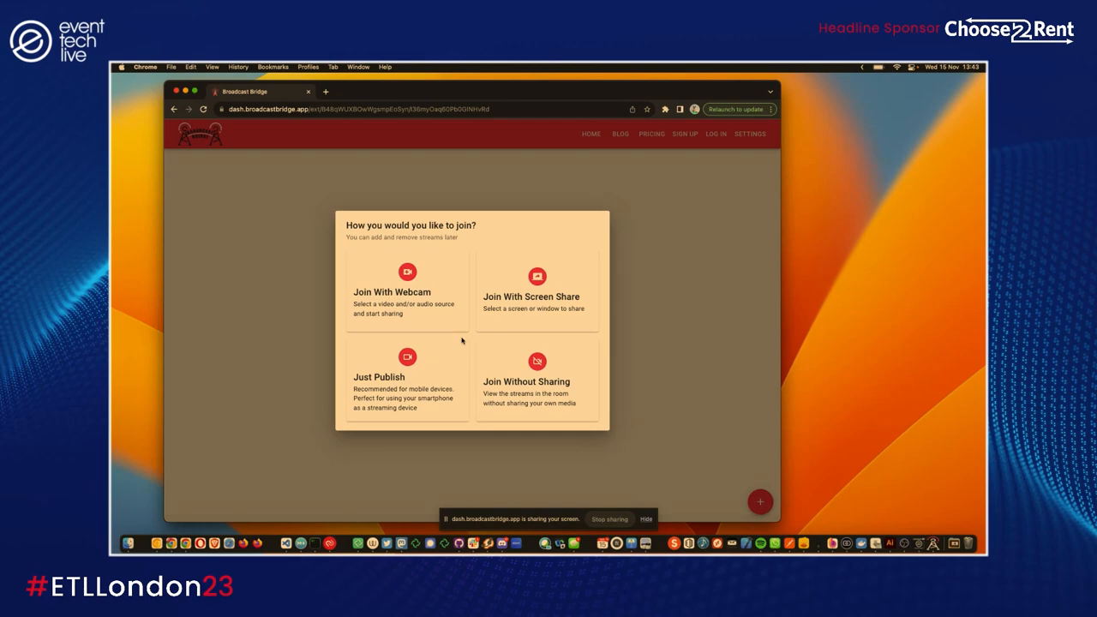
mouse_move(555, 418)
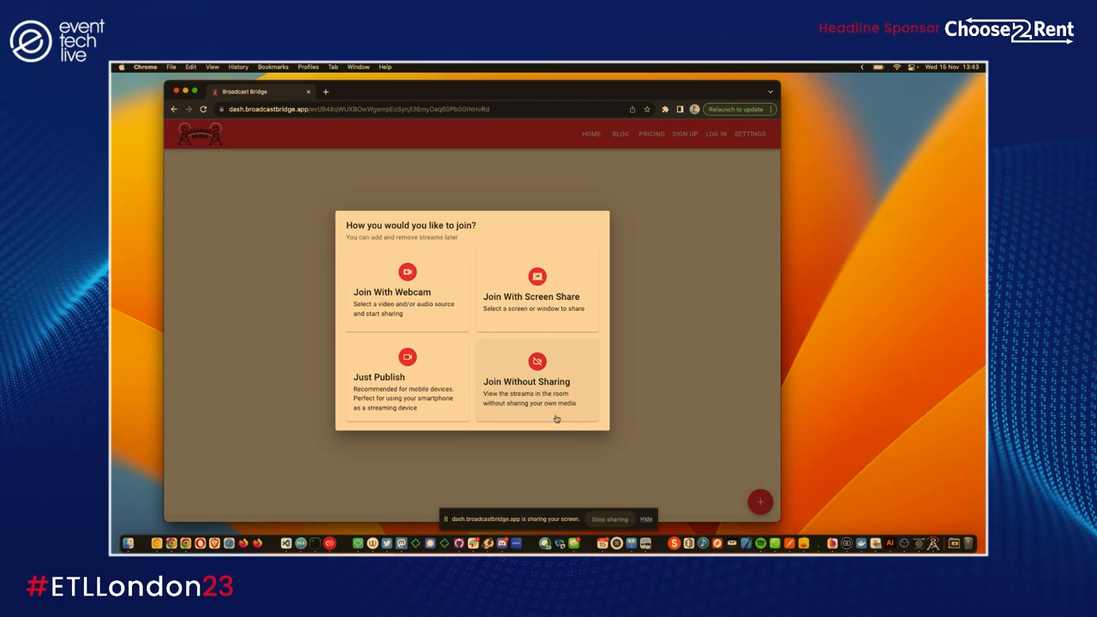
mouse_move(514, 355)
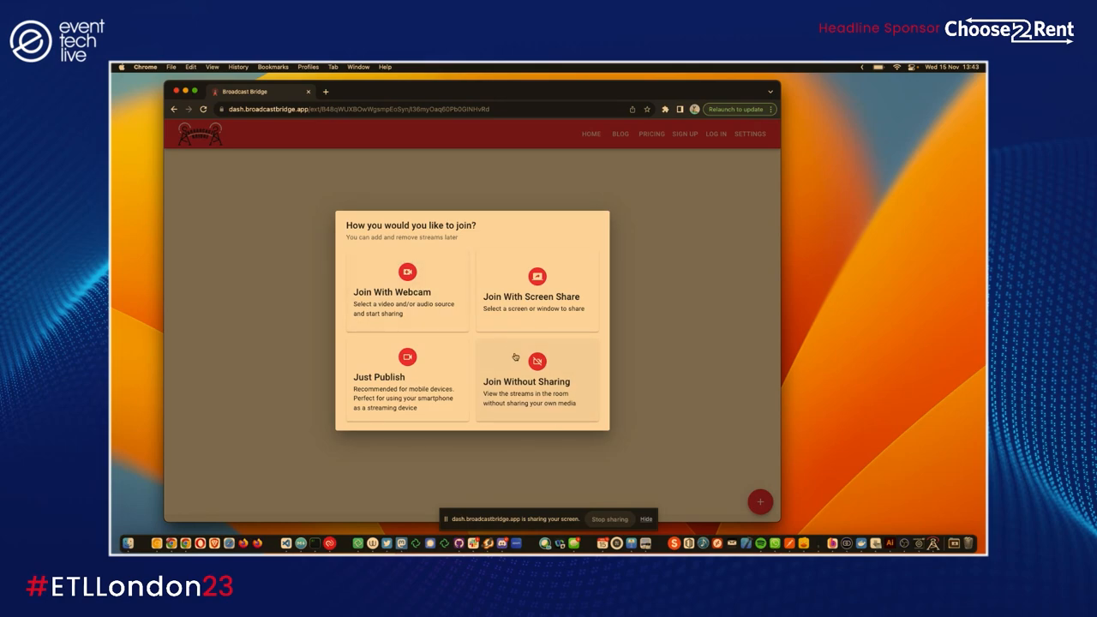
click(537, 381)
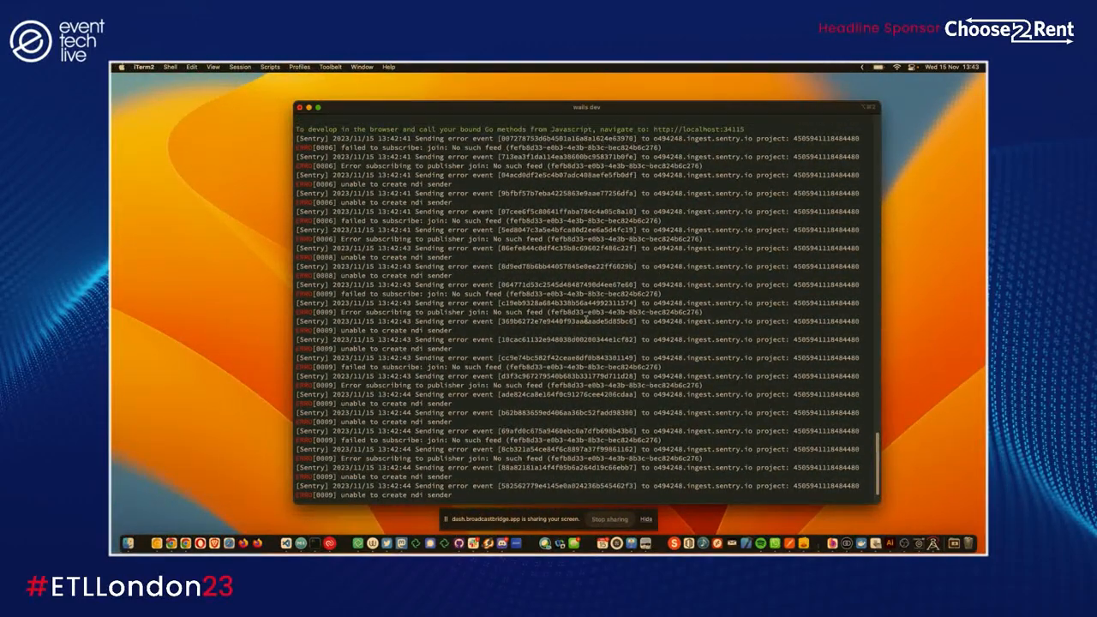
- Stop the broadcaster-watcher wails dev server with Ctrl+C and return to the Rooms page
scroll(down, 3)
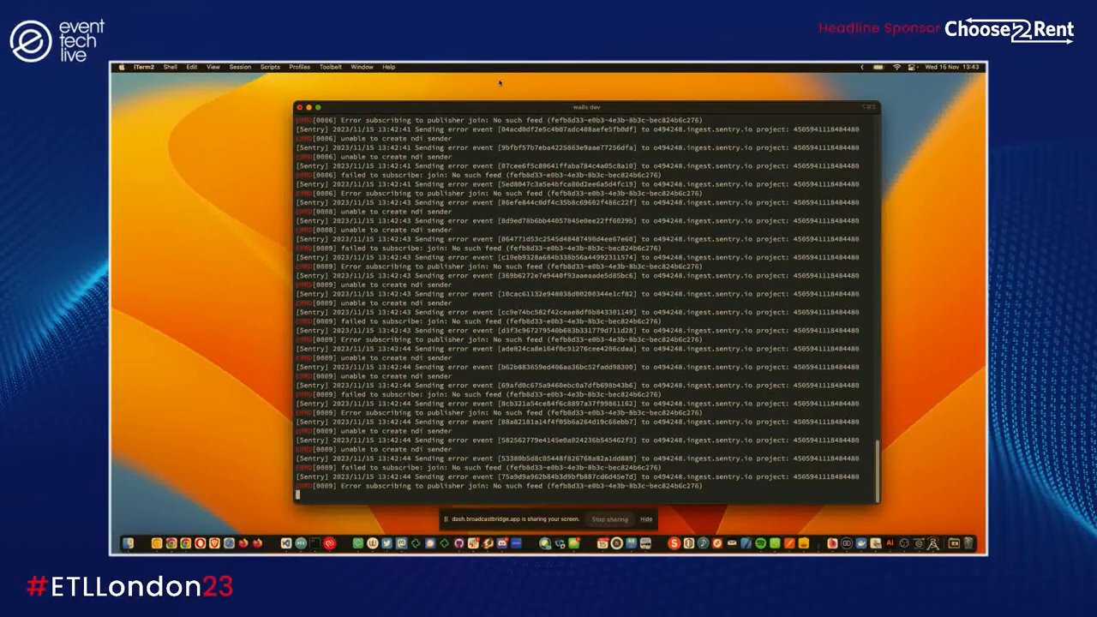
key(ctrl+c)
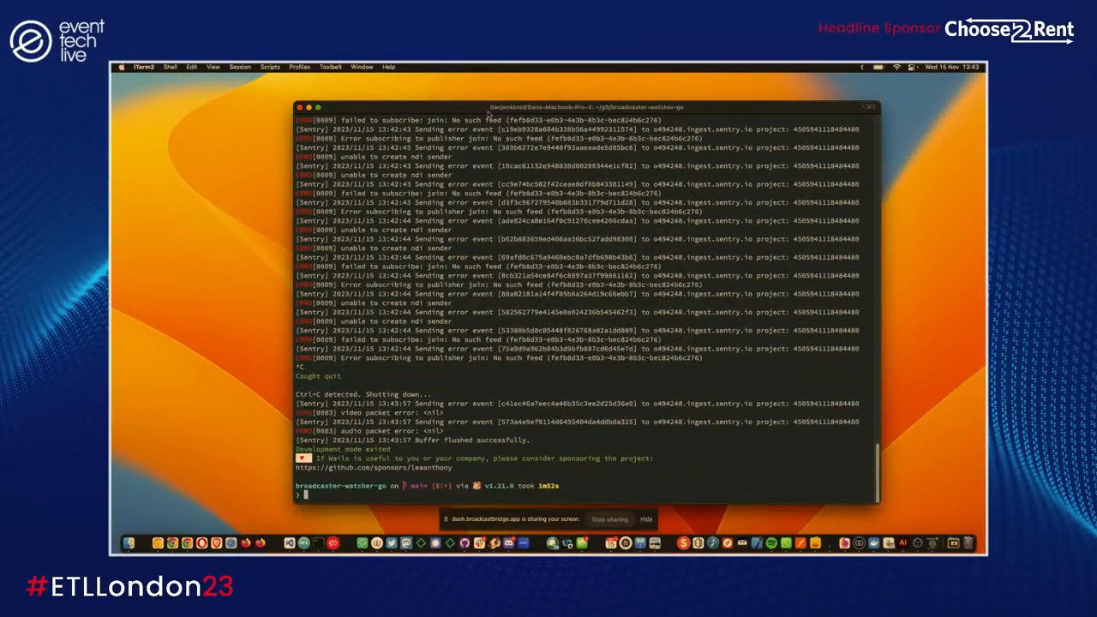
click(151, 542)
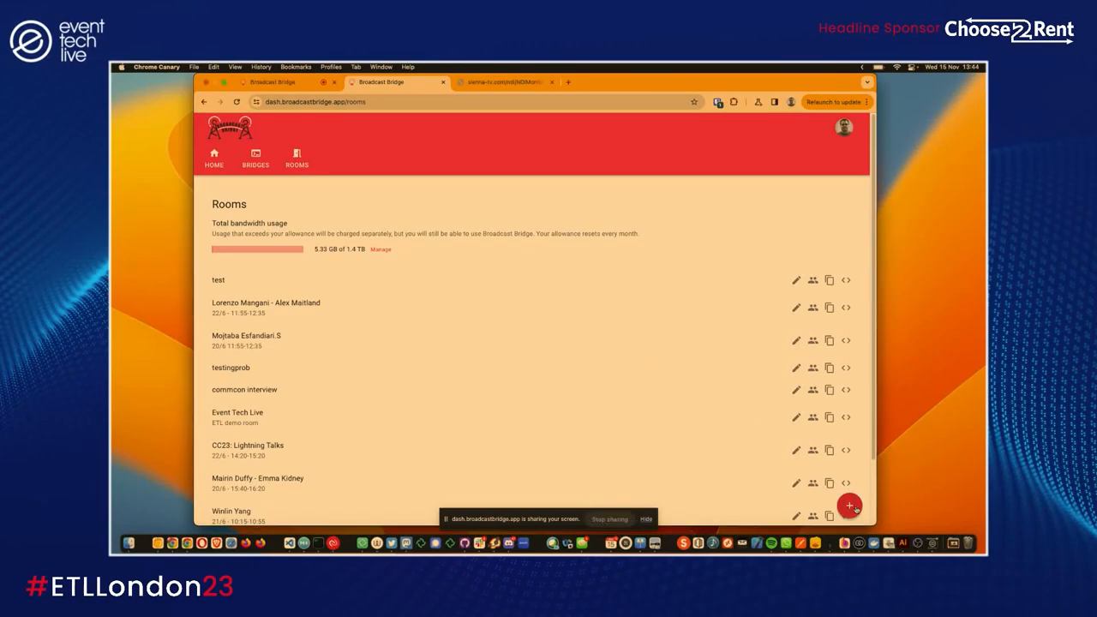
- Create a new room named 'testing wifi' on the UK media server via Dan's Laptop bridge
click(850, 504)
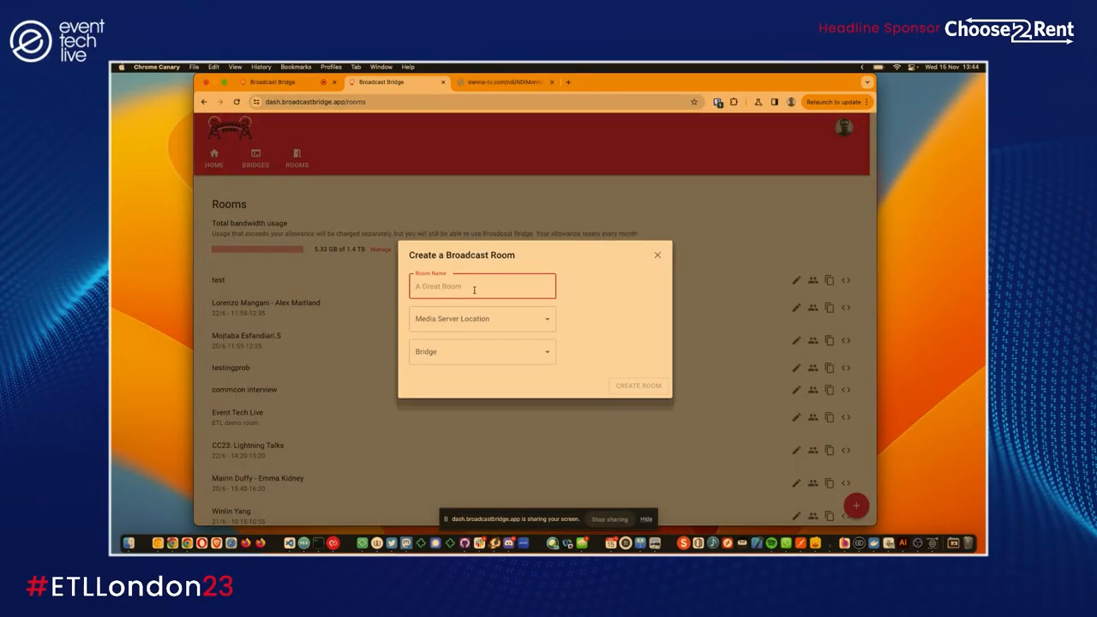
text(testing wifi)
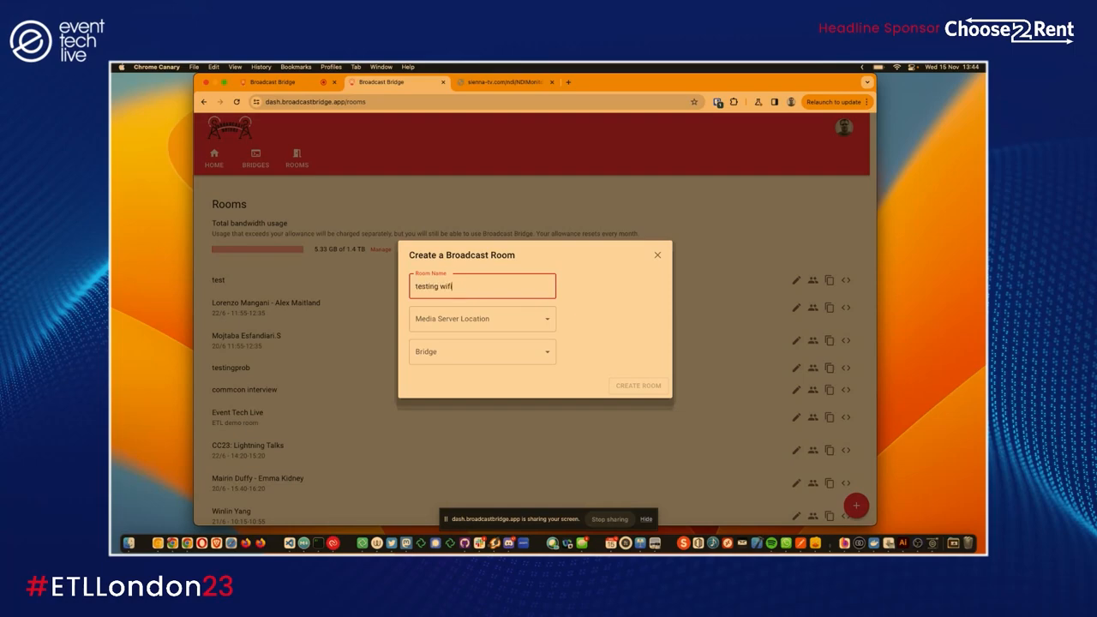
click(481, 318)
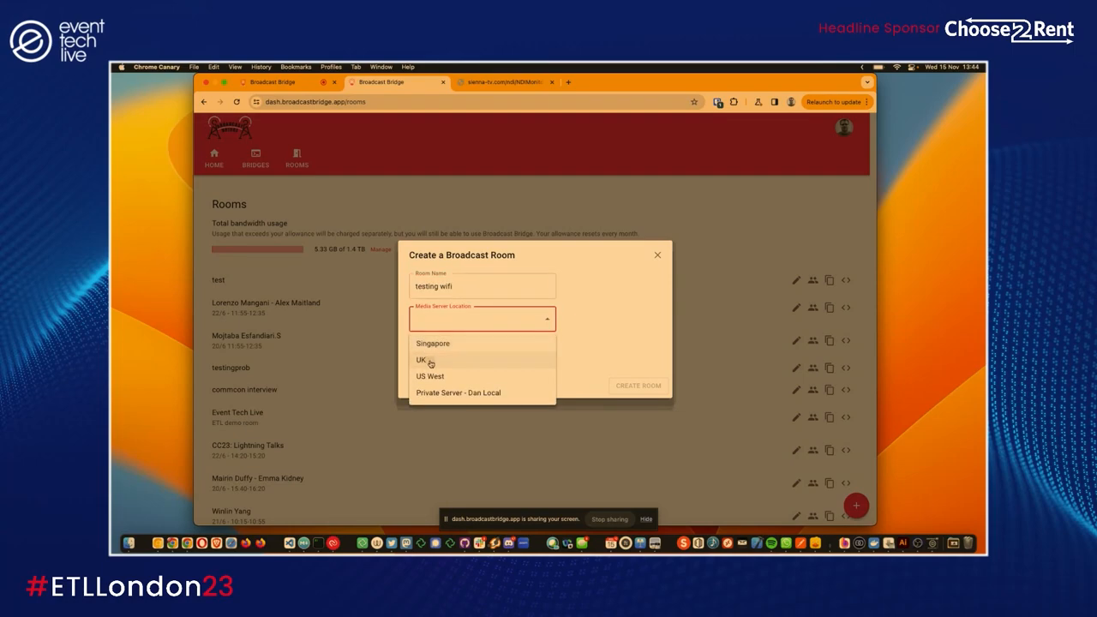
click(421, 360)
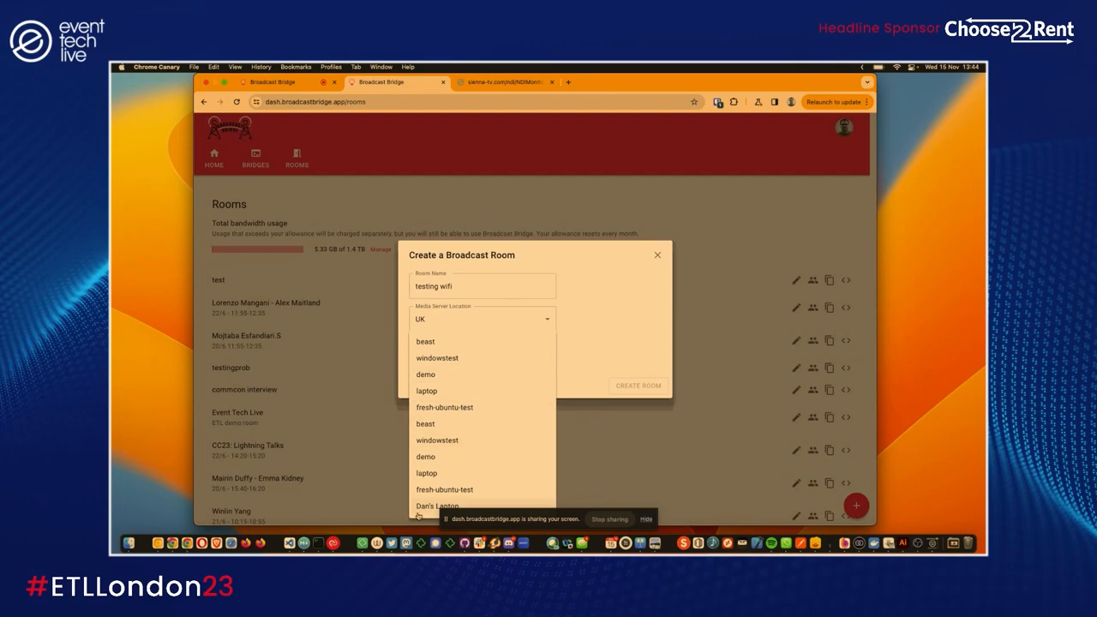
click(637, 384)
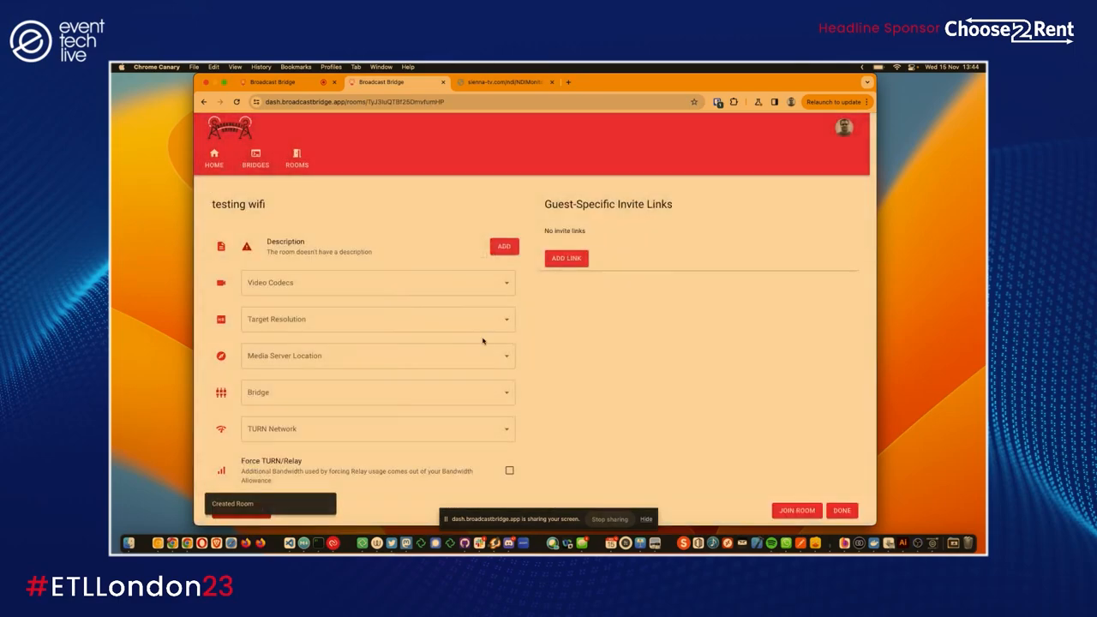
scroll(down, 3)
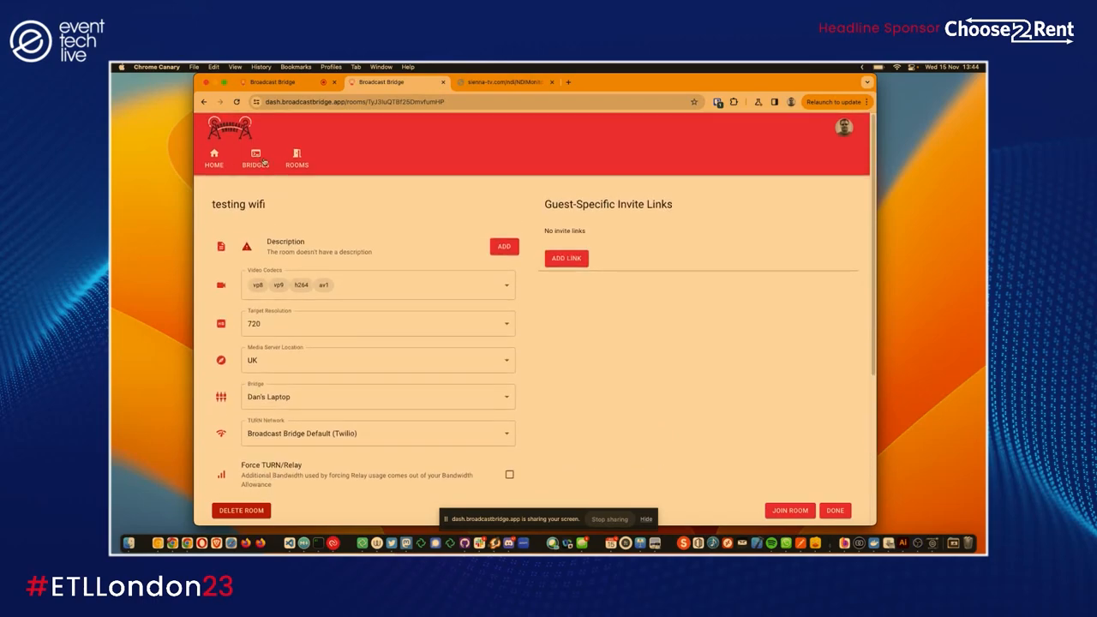
click(833, 511)
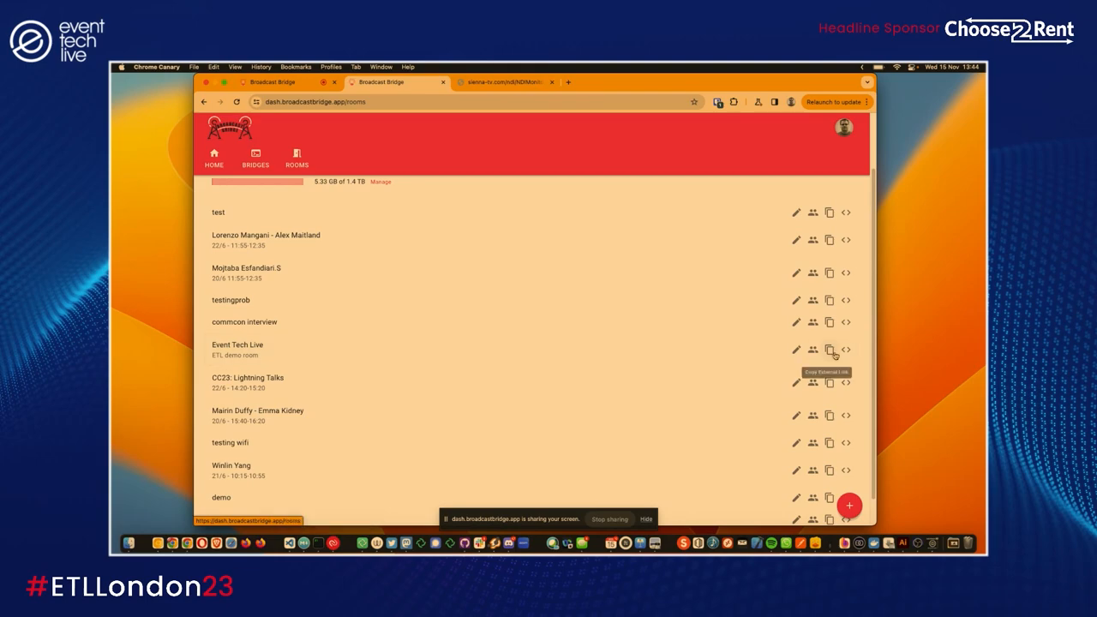
- Copy the Event Tech Live room link and bring up a room's join options
click(796, 350)
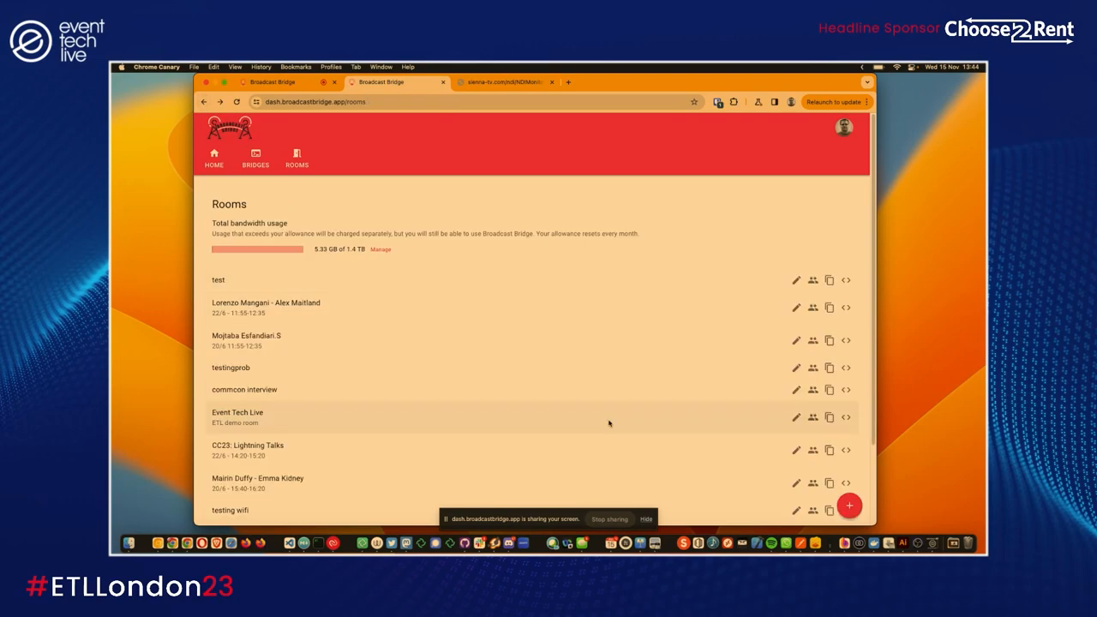
scroll(down, 3)
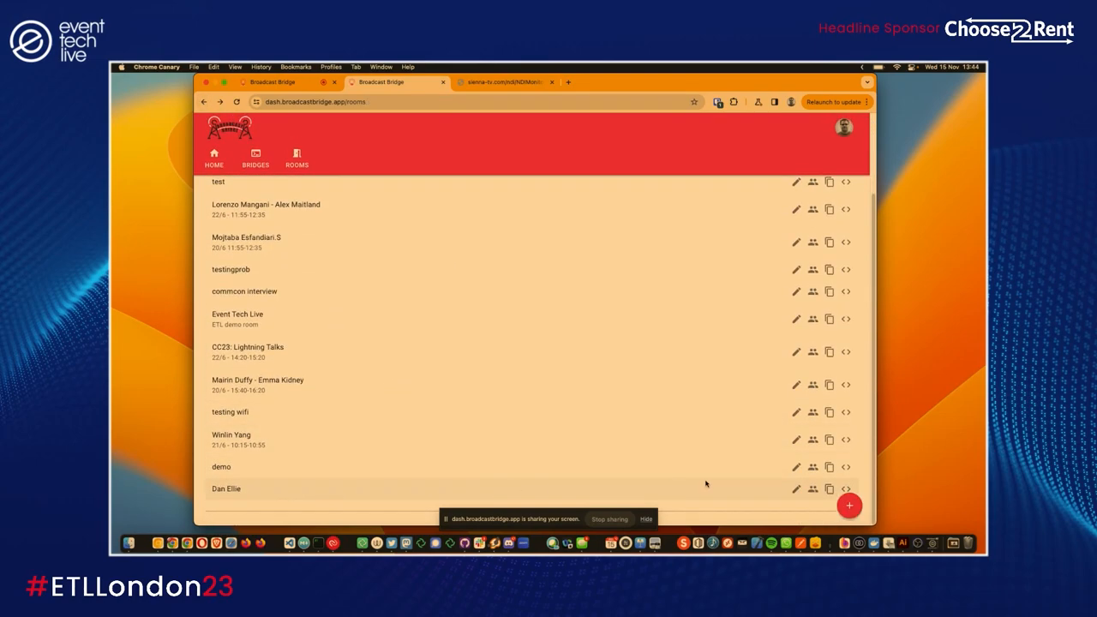
click(795, 466)
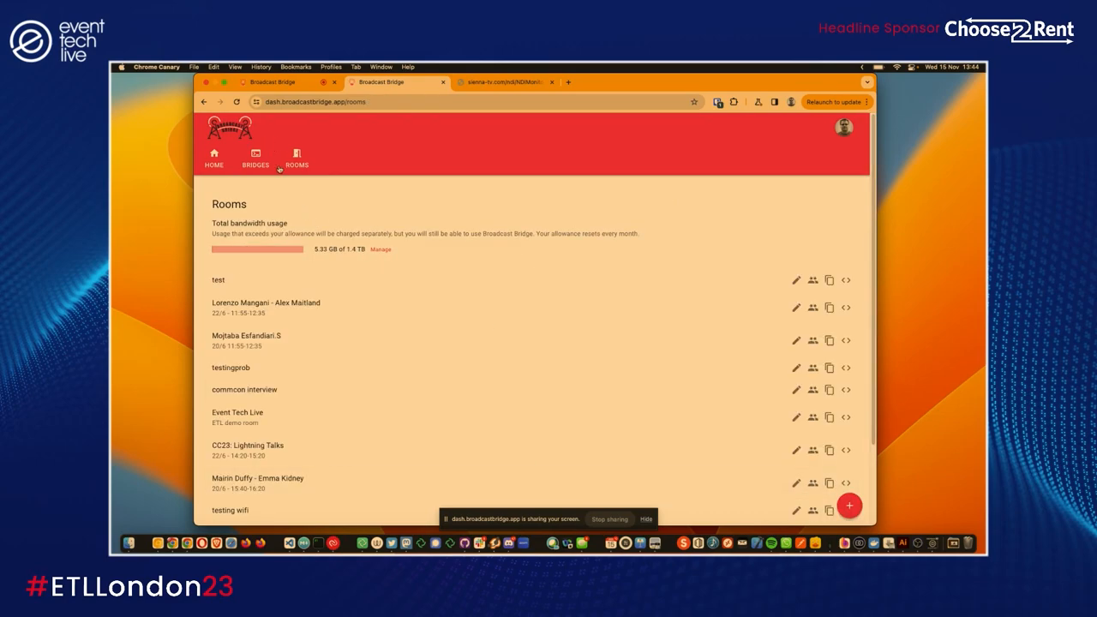
scroll(down, 3)
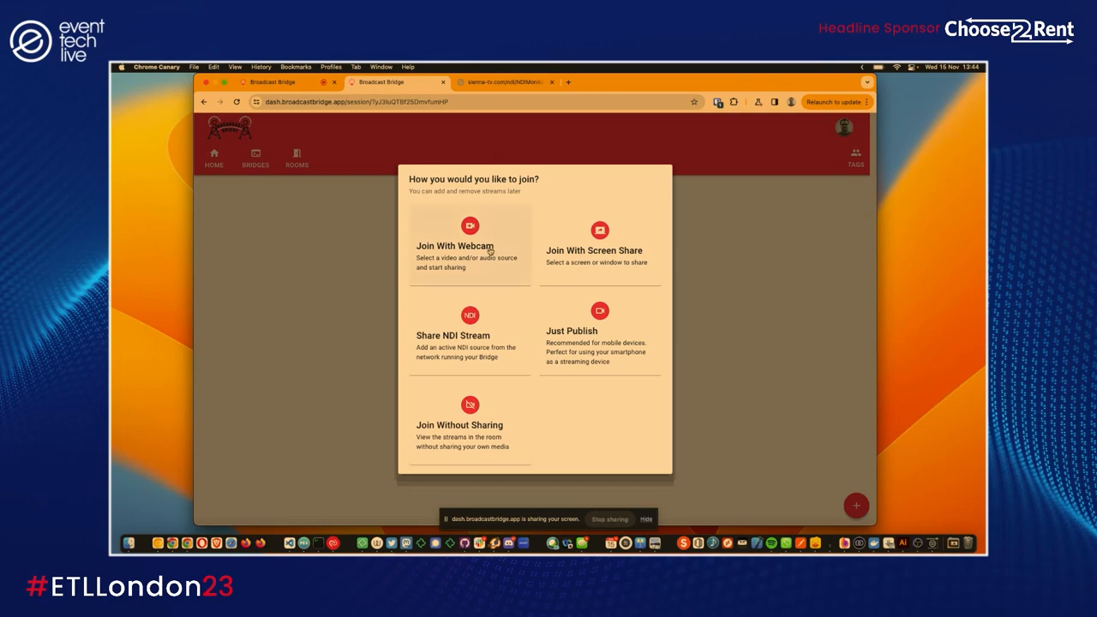
- Join the room with the FaceTime HD webcam and NDI audio, adding it to the session
click(470, 254)
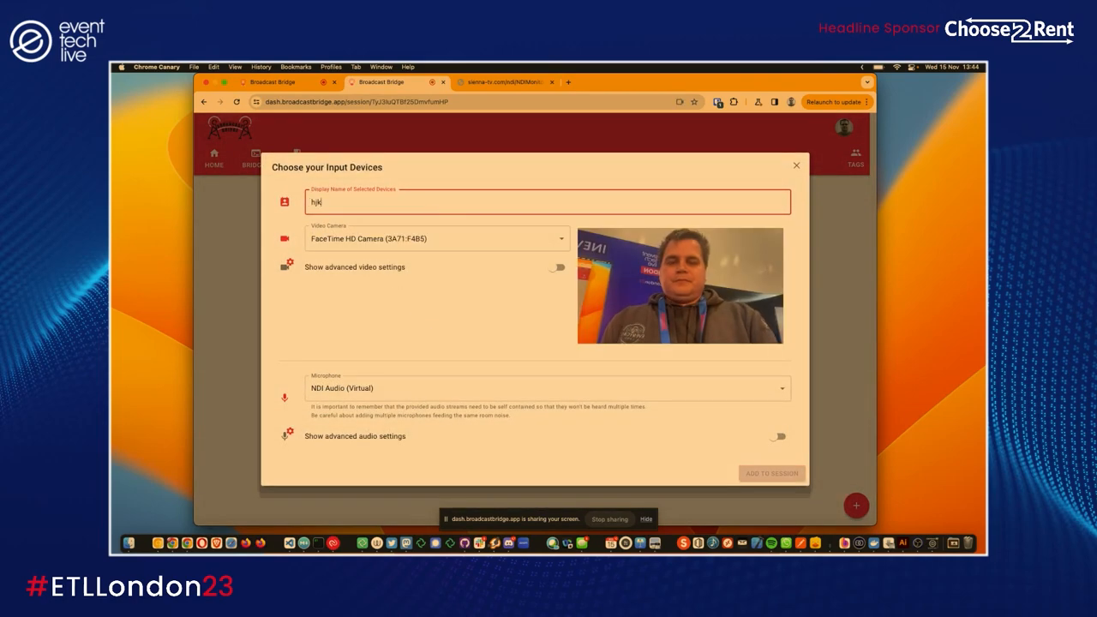
click(542, 388)
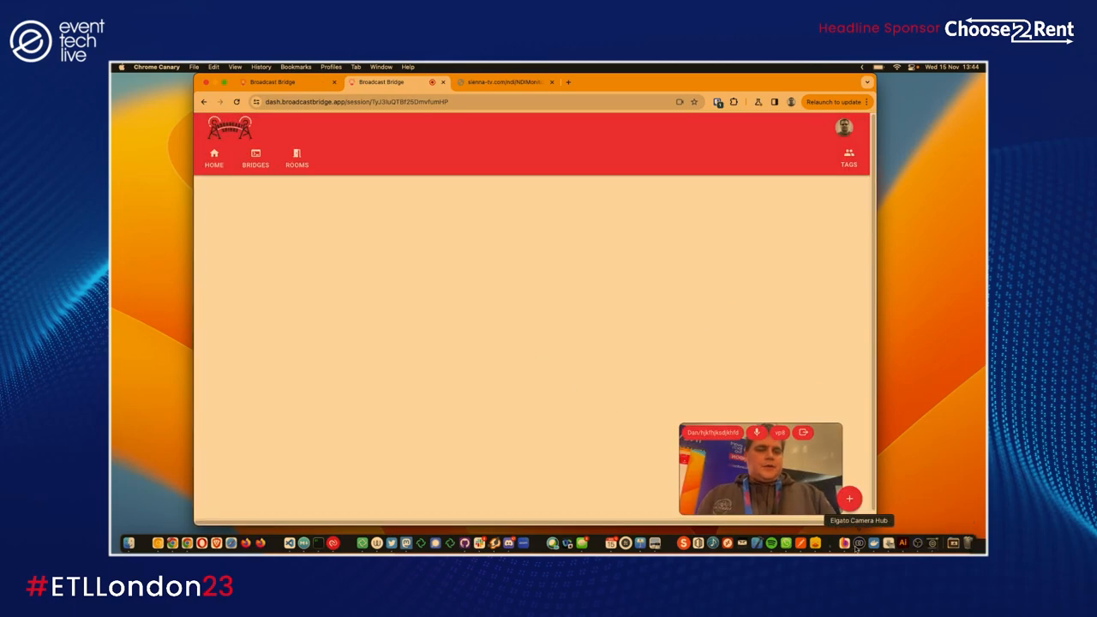
click(130, 541)
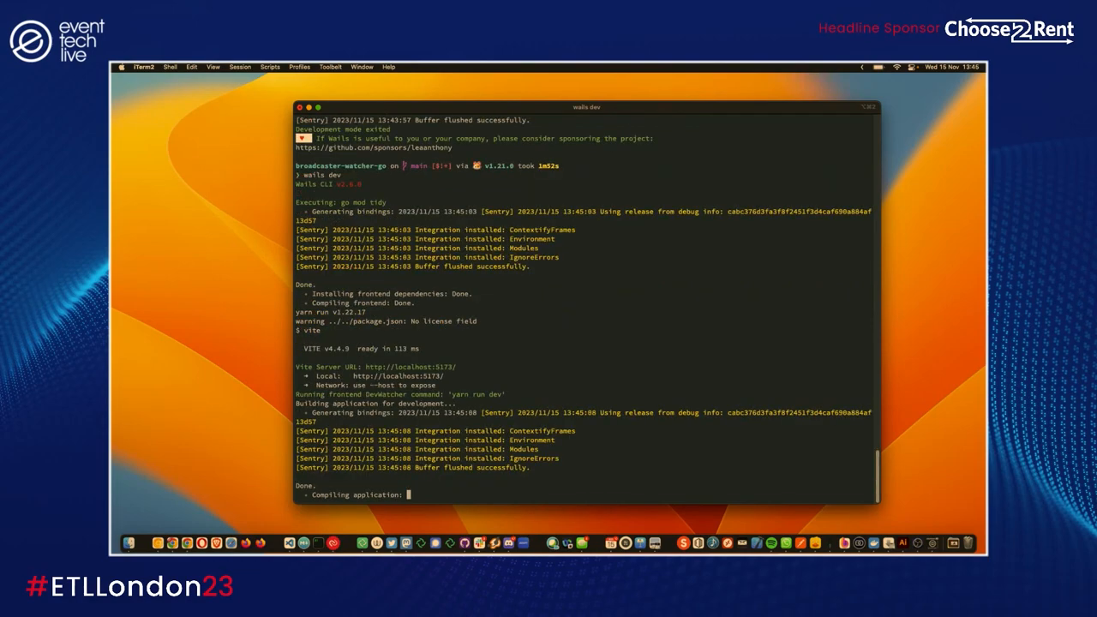
- Scroll through the wails dev compile output and its warnings
scroll(down, 3)
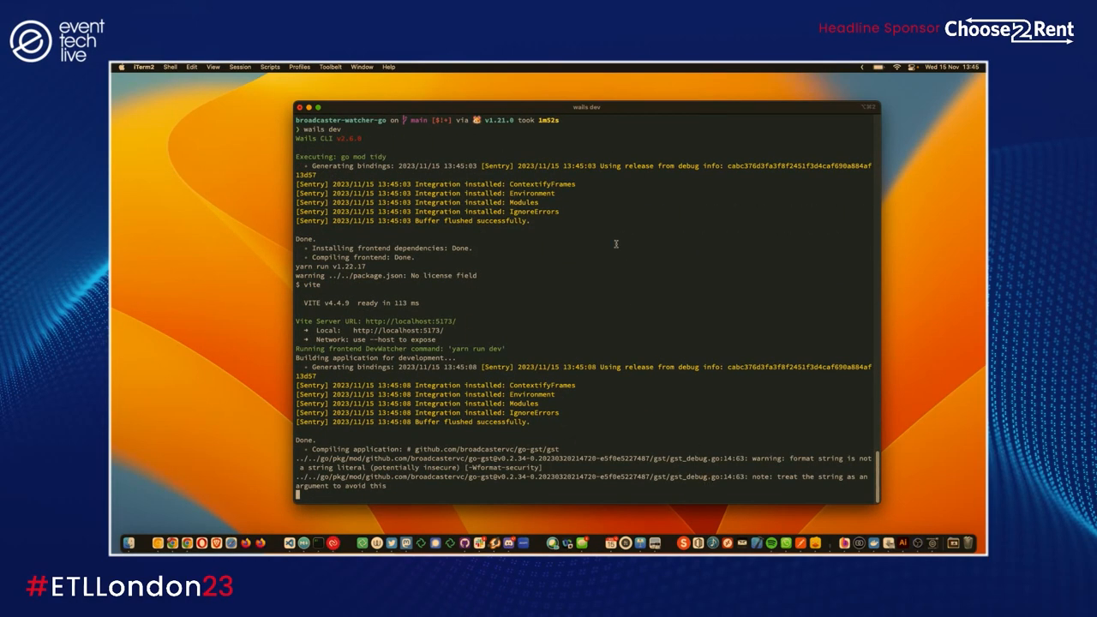
scroll(down, 3)
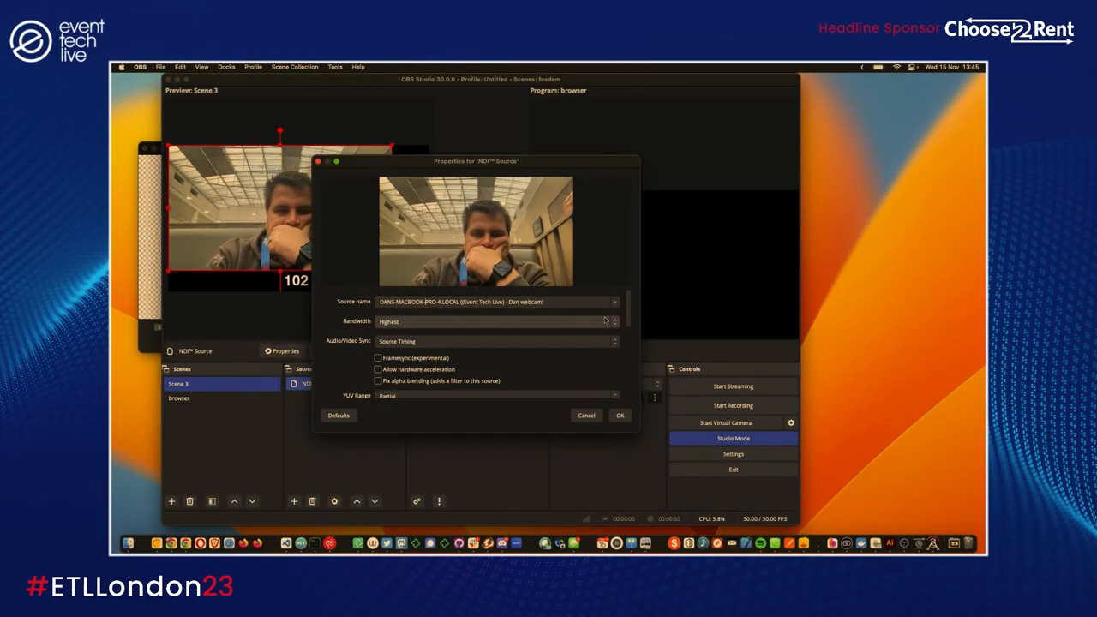
- Switch the OBS NDI Source to the testing wifi room's webcam stream and return to Terminal
click(614, 301)
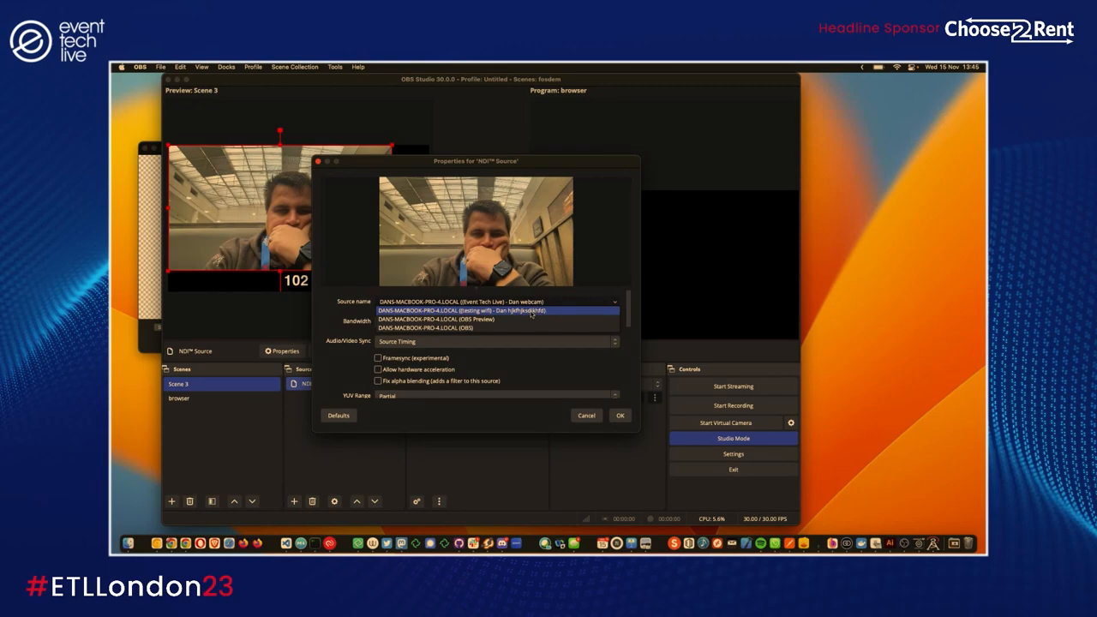
click(621, 417)
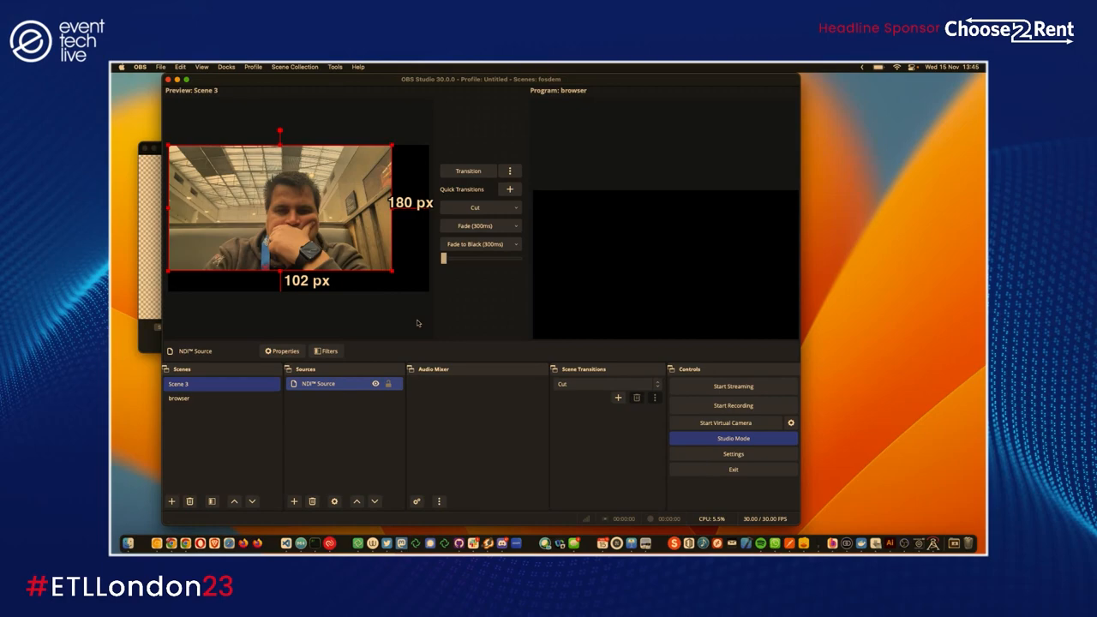
mouse_move(314, 543)
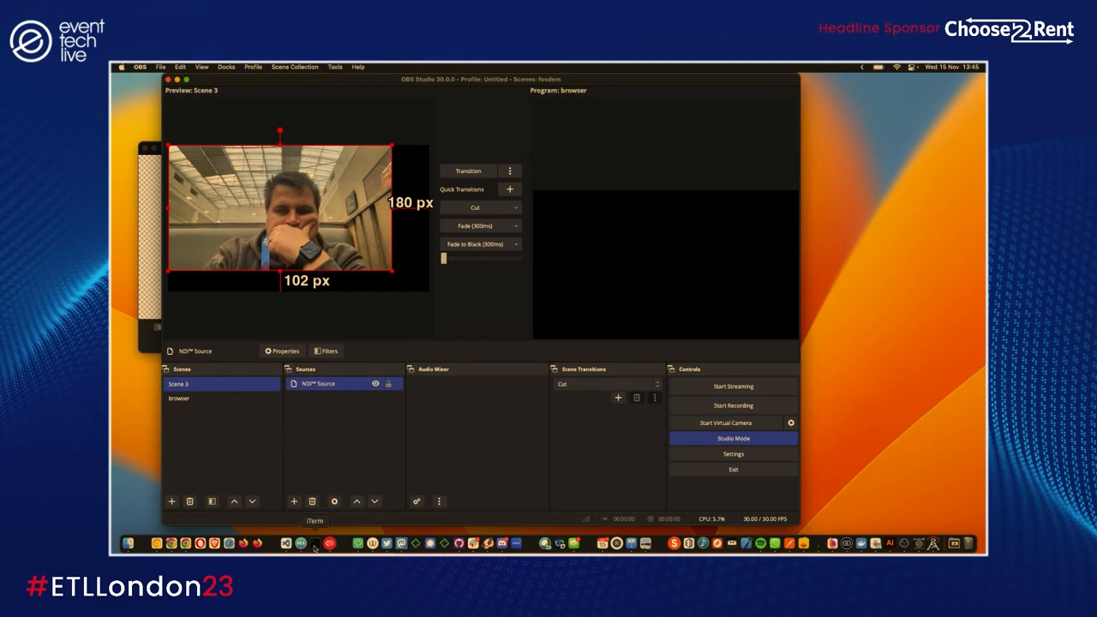
click(312, 543)
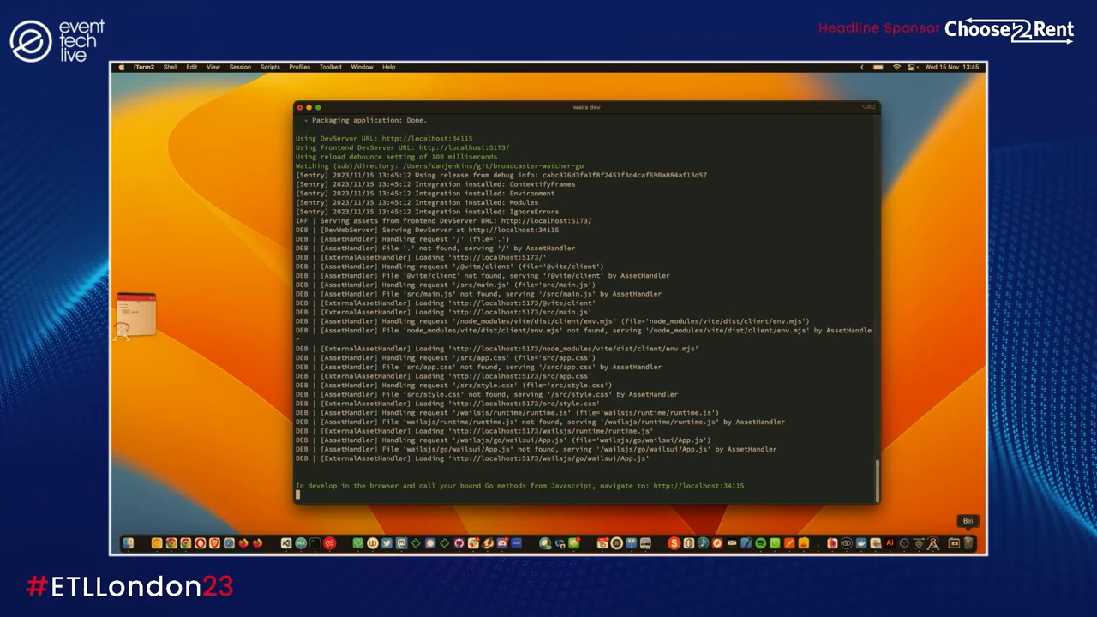